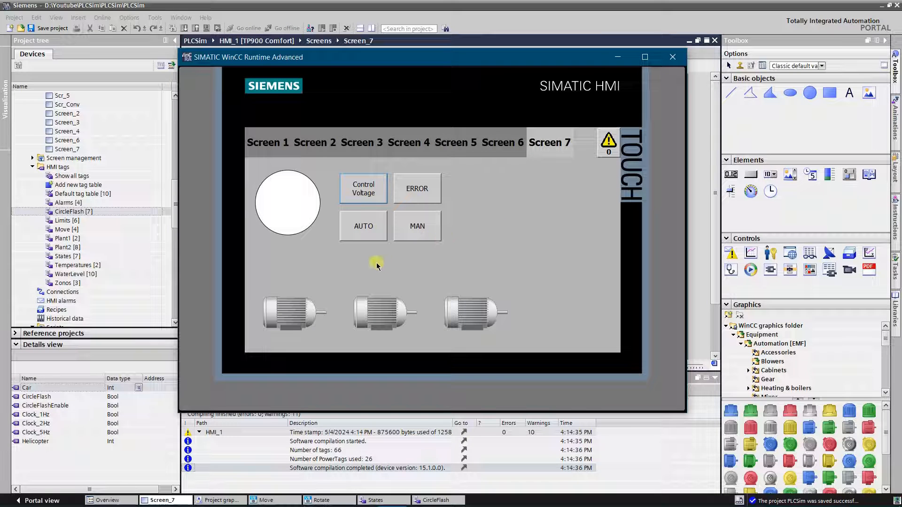
# Switch on Control Voltage and toggle AUTO and MAN so the circle turns yellow, green and blue.
pyautogui.click(363, 188)
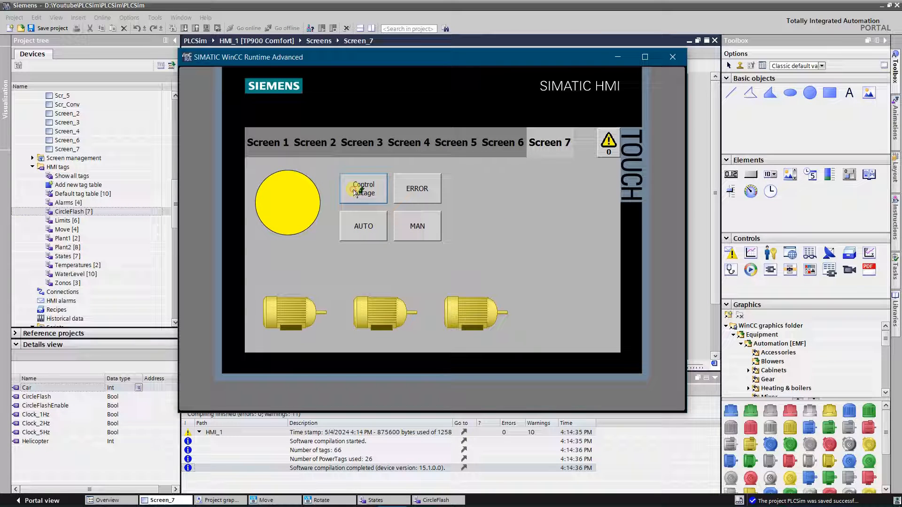
pyautogui.click(363, 226)
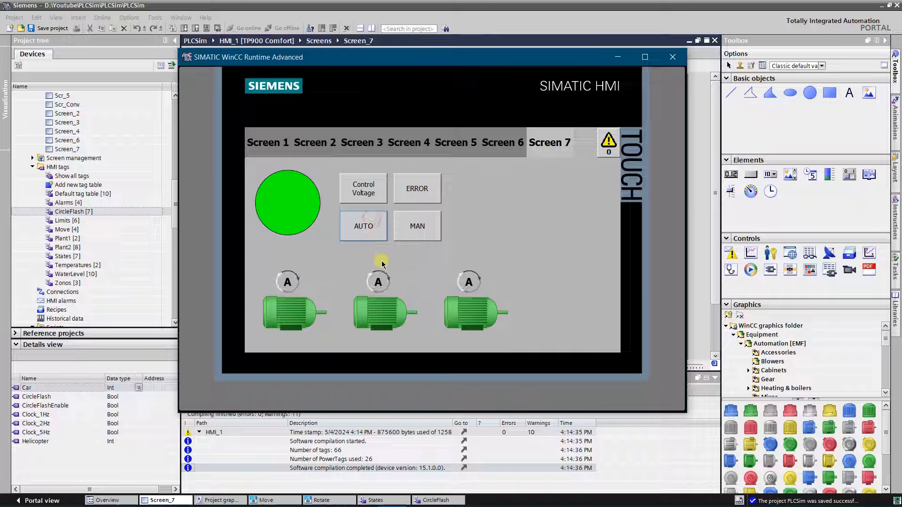
pyautogui.moveTo(464, 207)
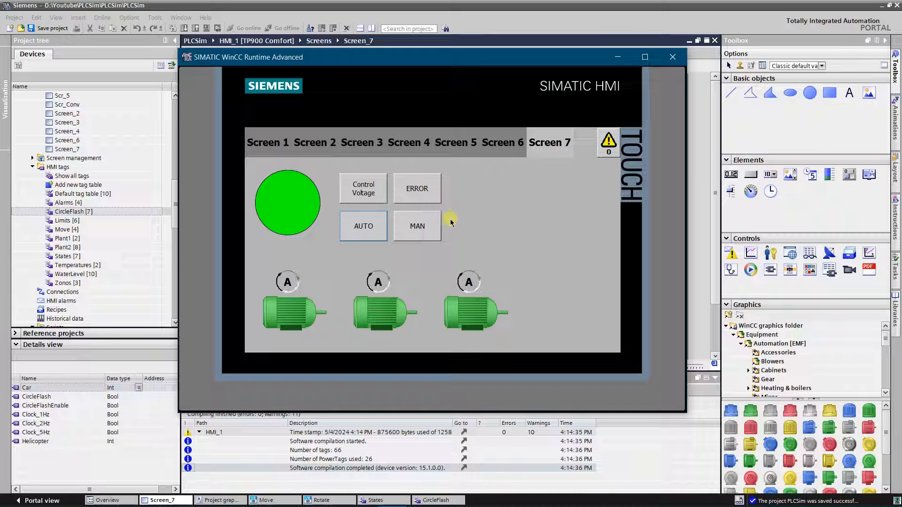
pyautogui.click(417, 225)
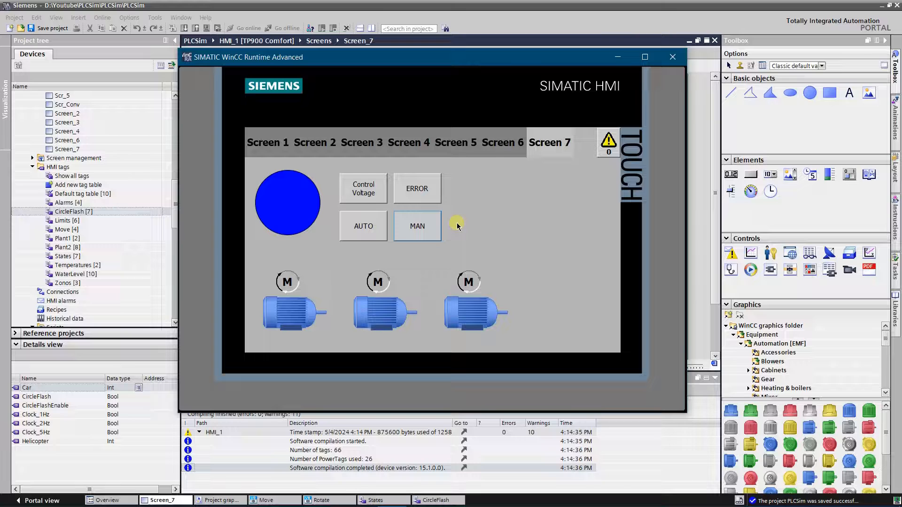
pyautogui.click(363, 226)
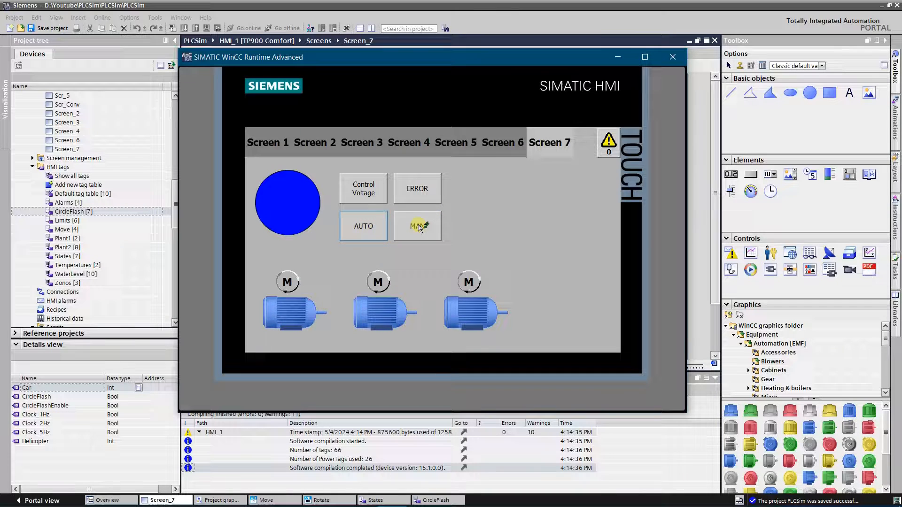
pyautogui.click(362, 226)
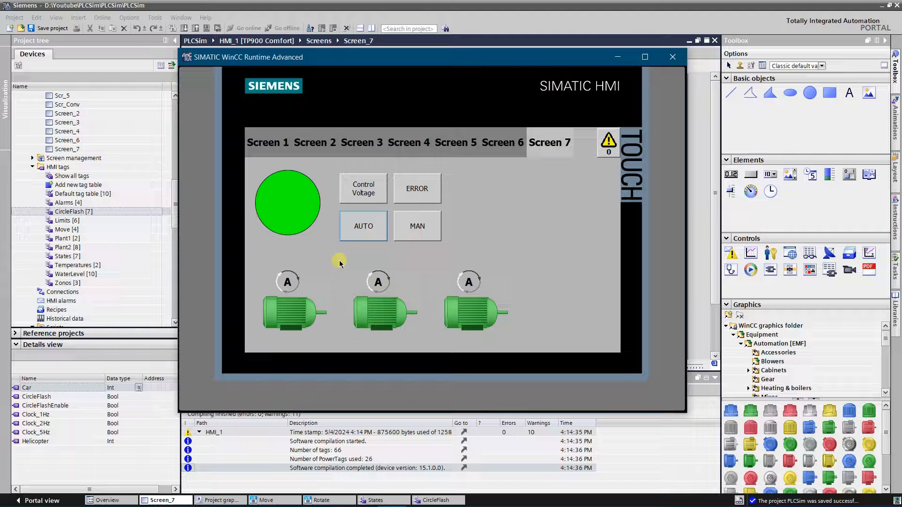
# Toggle MAN while automatic is active, then switch Control Voltage so the circle ends yellow.
pyautogui.click(417, 225)
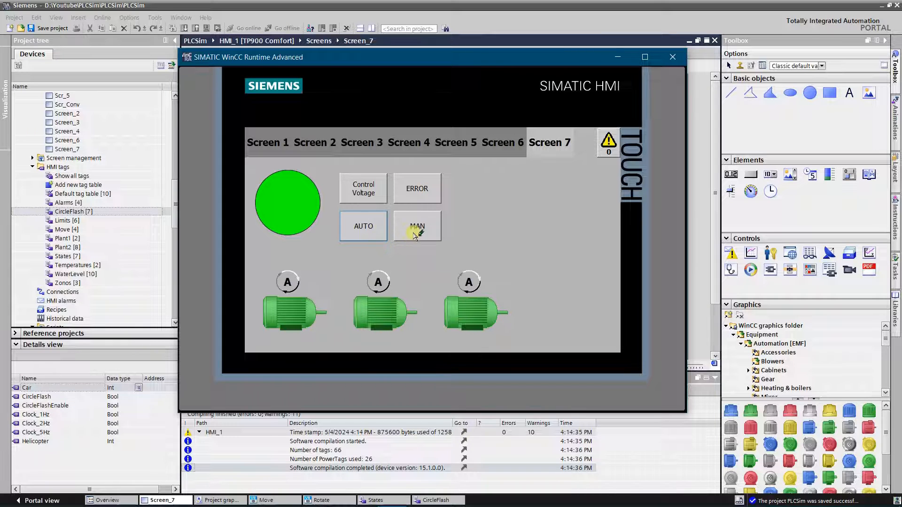
pyautogui.click(417, 226)
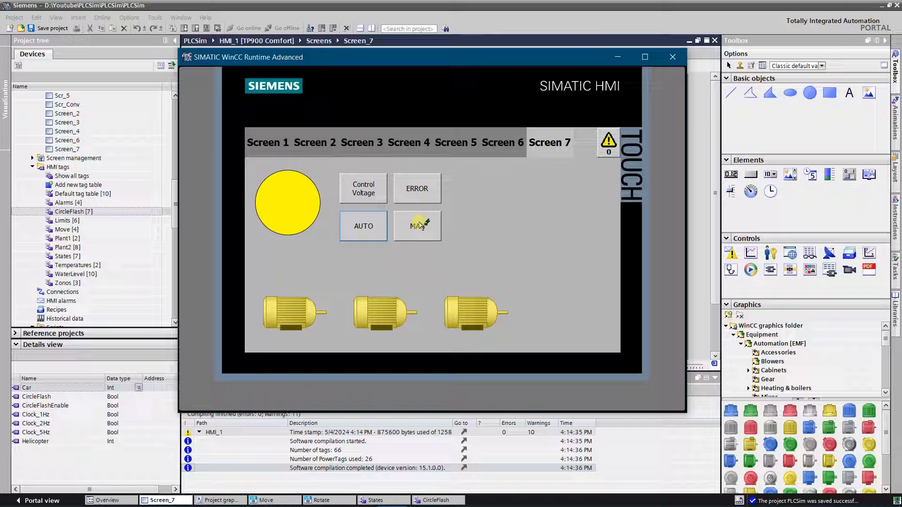
pyautogui.click(417, 225)
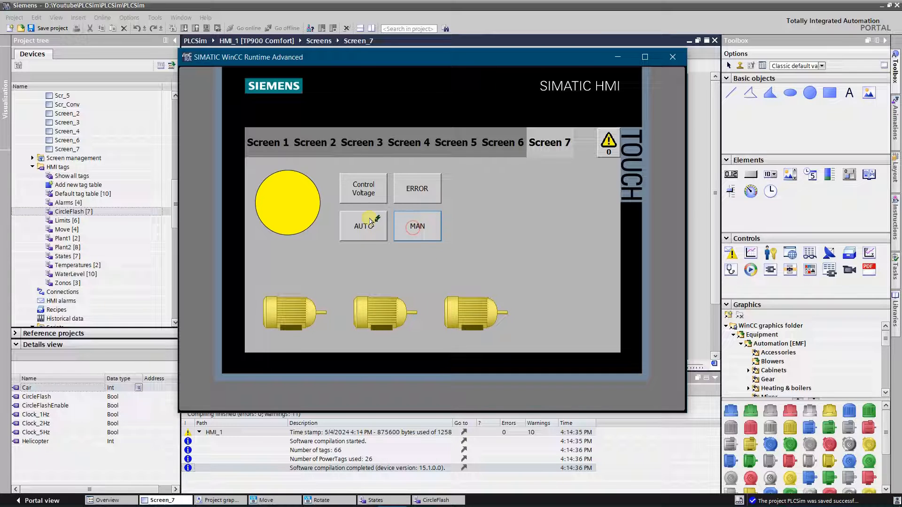
pyautogui.click(362, 187)
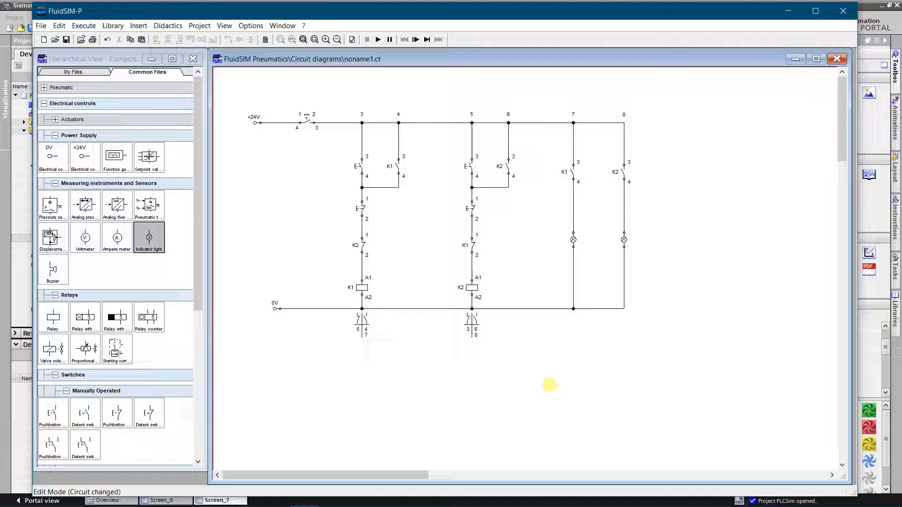
pyautogui.click(306, 123)
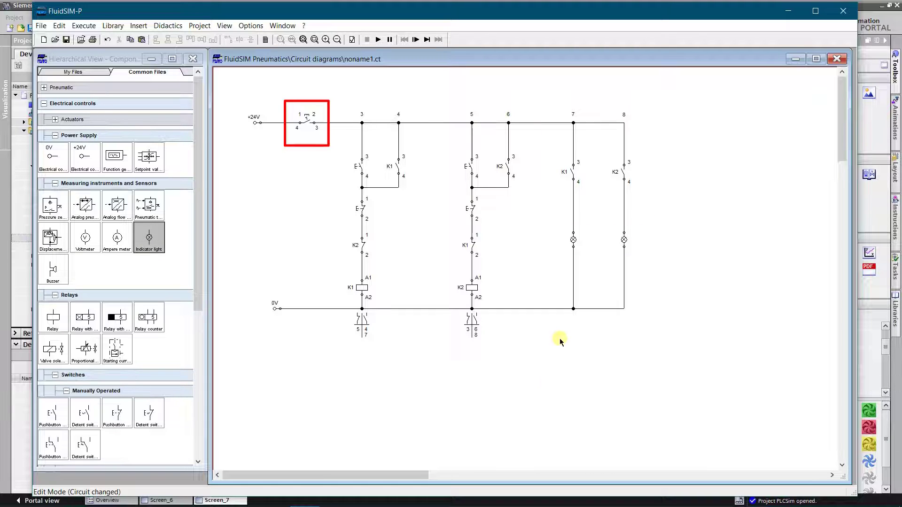
pyautogui.click(377, 40)
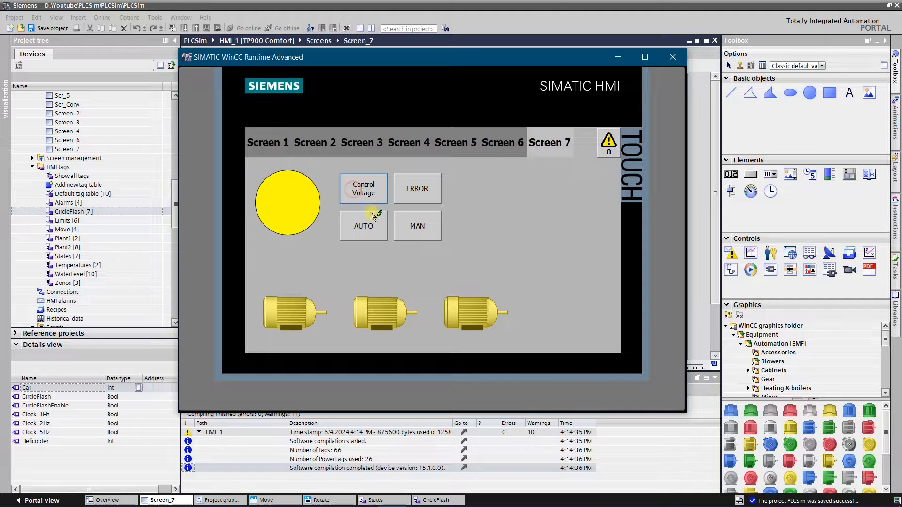
# Switch on Control Voltage, then alternate the motor between MAN and AUTO modes in runtime.
pyautogui.click(363, 226)
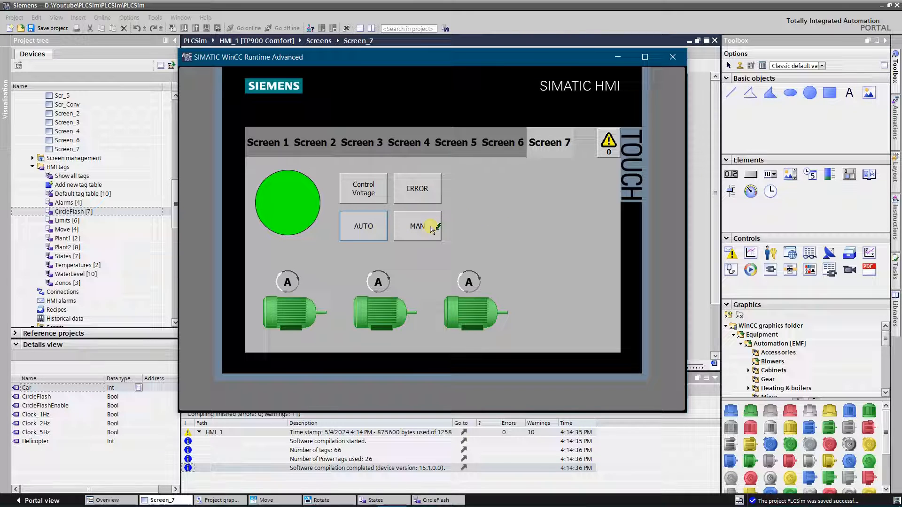
pyautogui.click(417, 226)
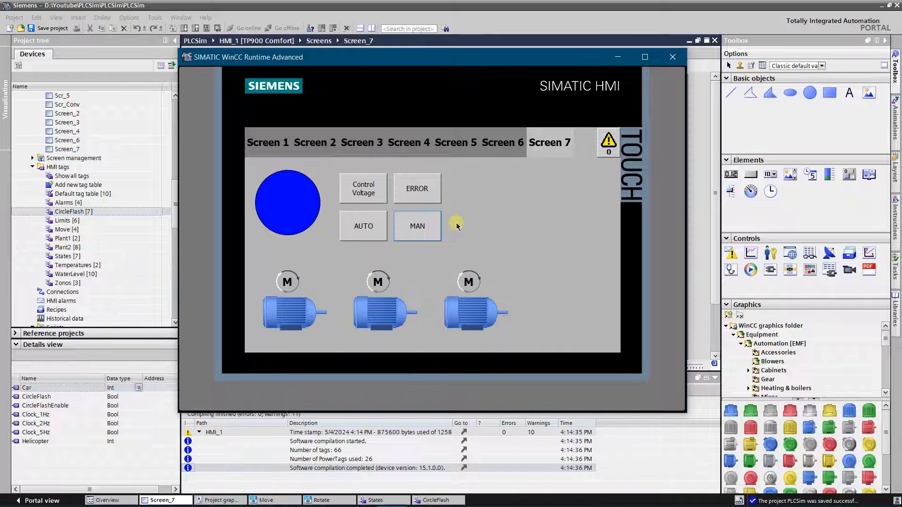
pyautogui.click(363, 226)
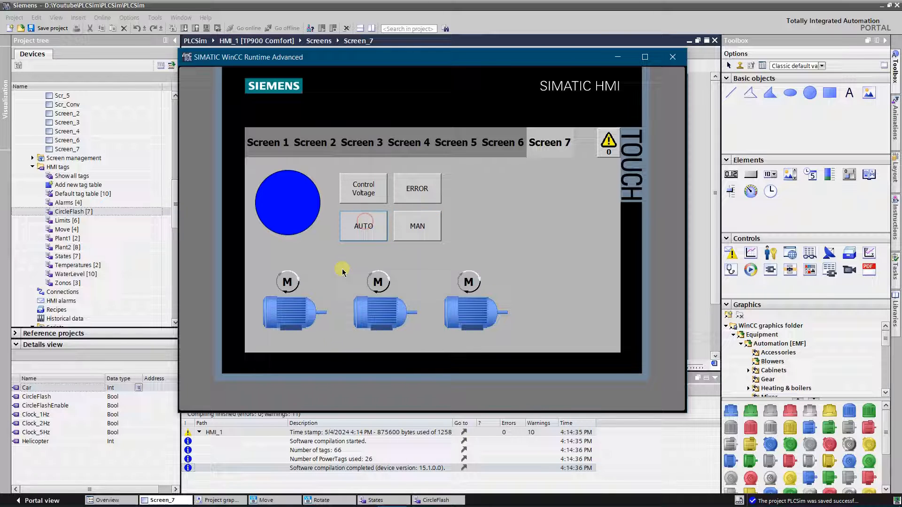
pyautogui.click(417, 225)
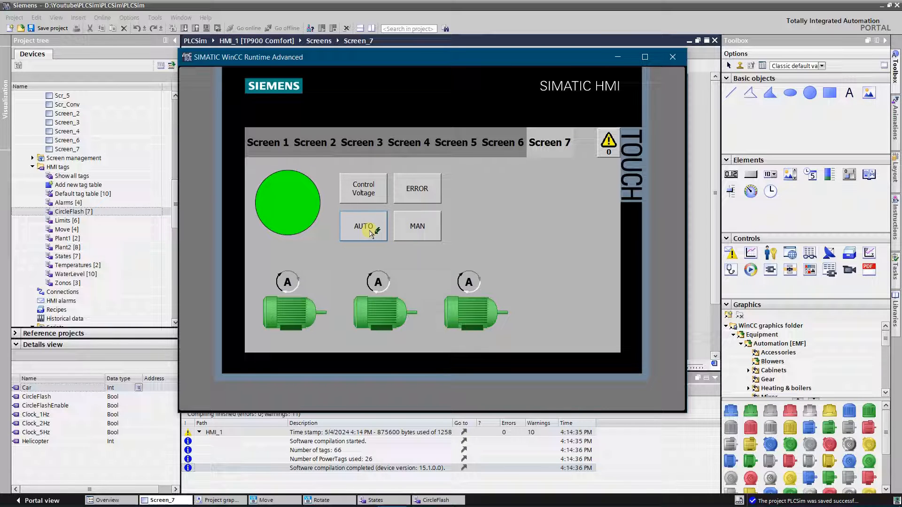
pyautogui.click(417, 226)
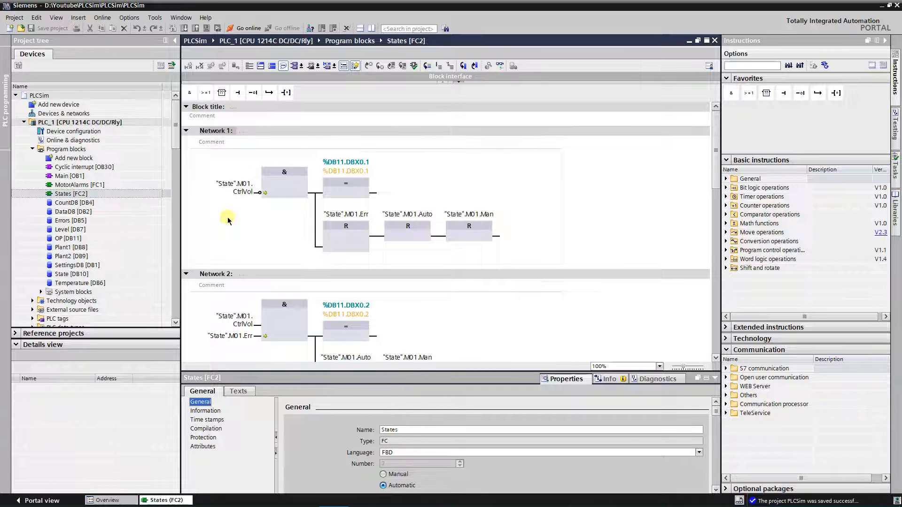
pyautogui.scroll(-3)
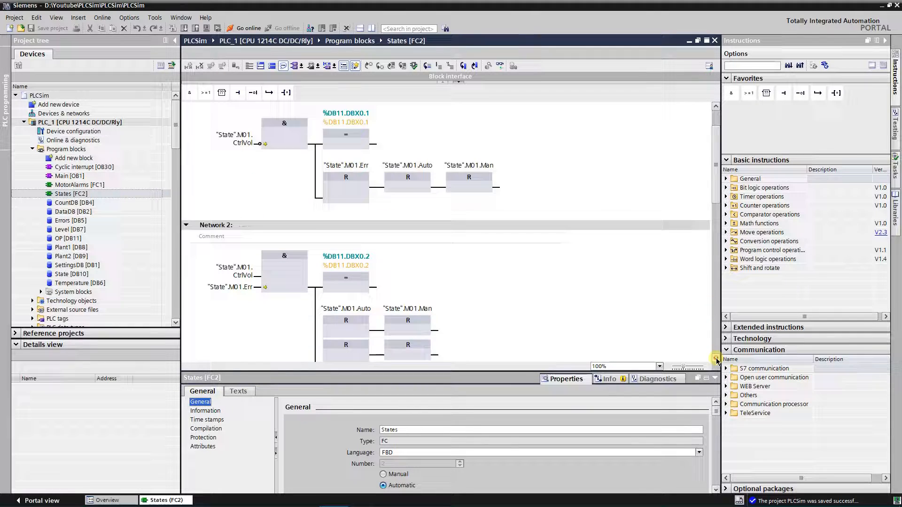
pyautogui.scroll(-3)
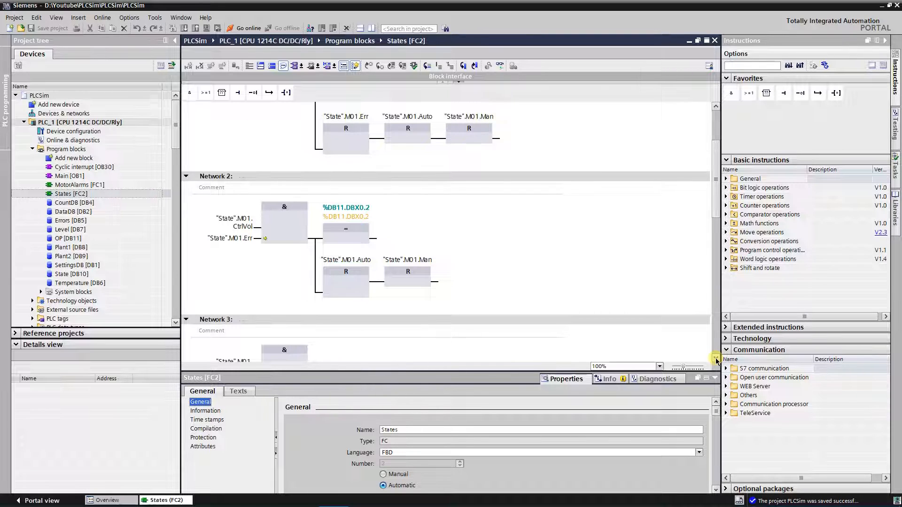
pyautogui.scroll(-3)
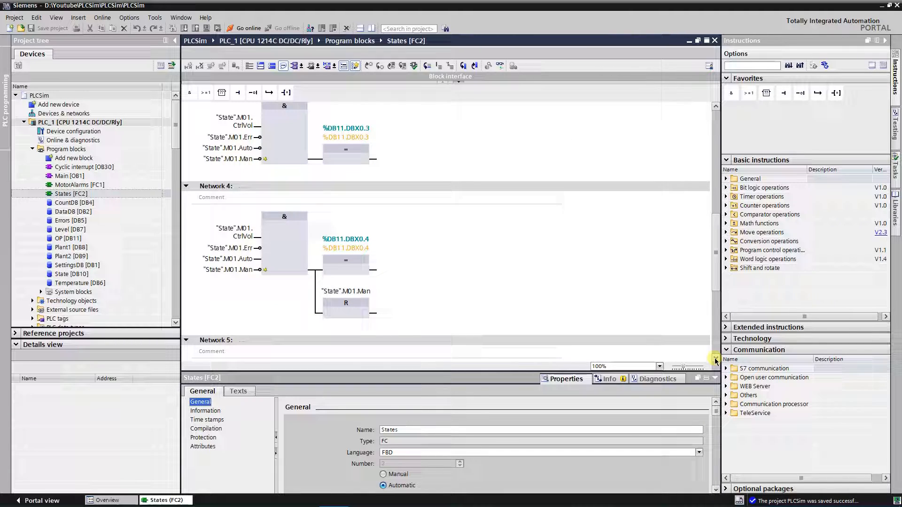
pyautogui.scroll(-3)
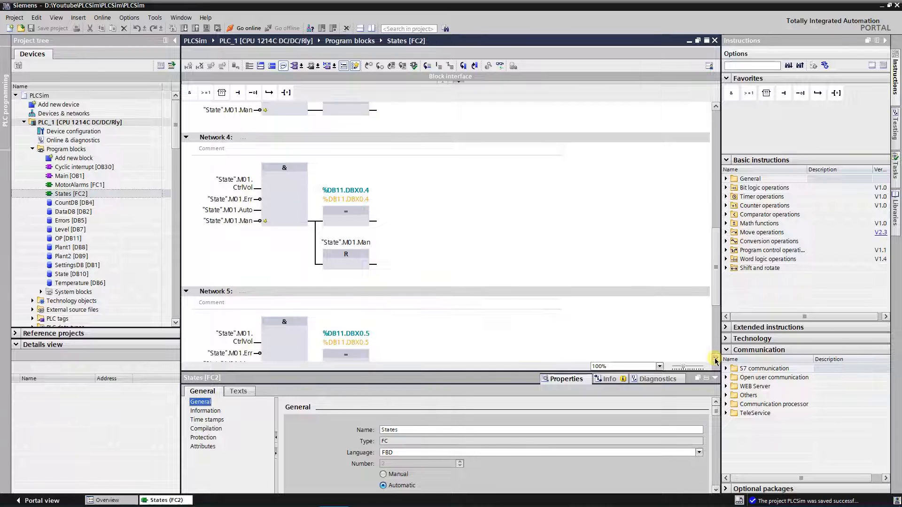
pyautogui.scroll(-3)
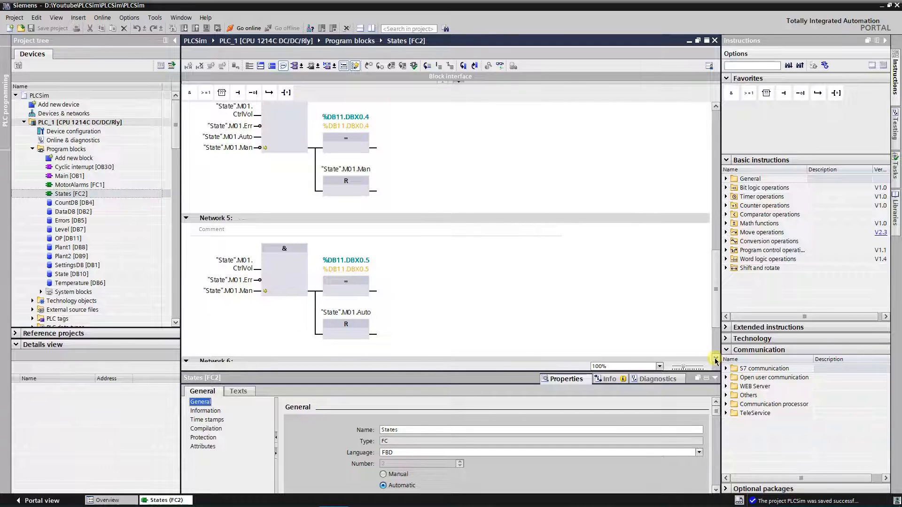
pyautogui.moveTo(555, 319)
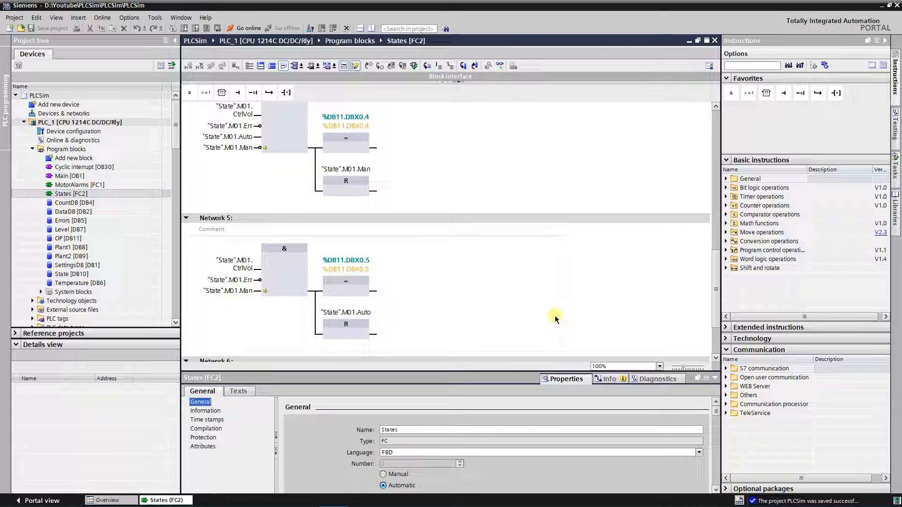
pyautogui.moveTo(134, 263)
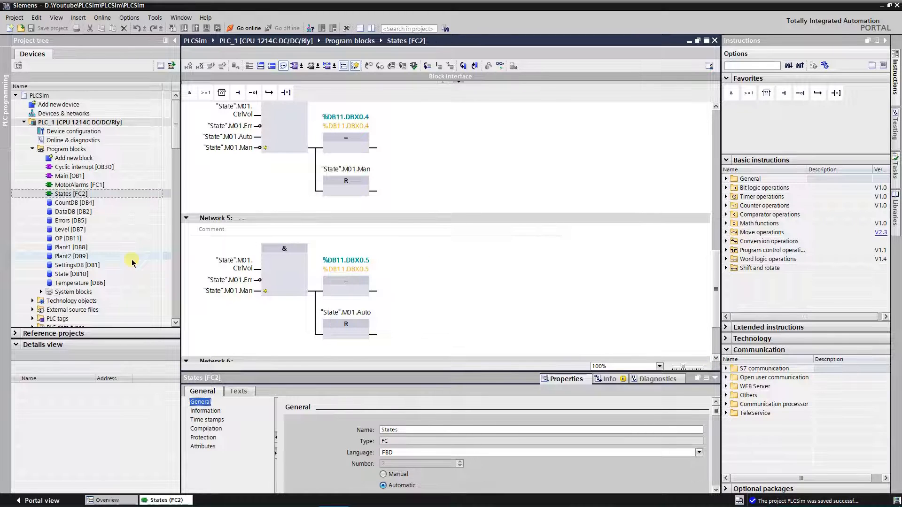
pyautogui.click(64, 274)
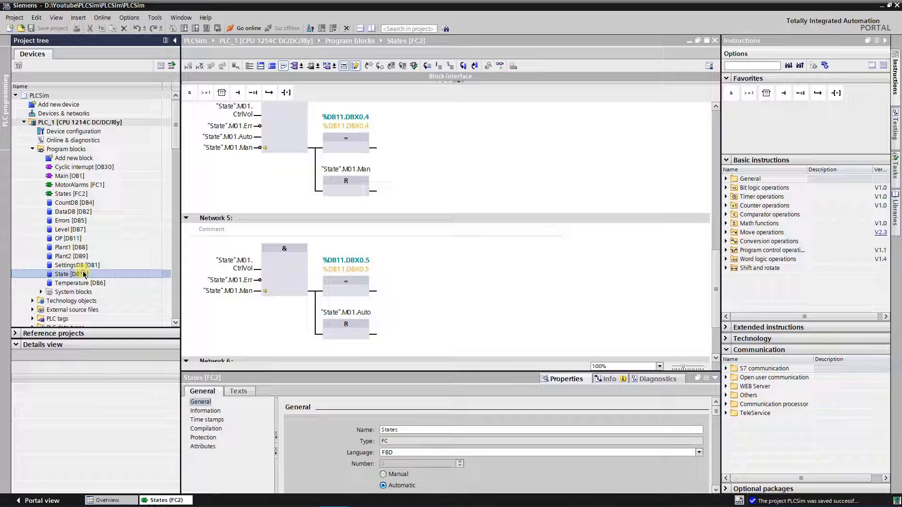
# View State [DB10] with M01's CtrlVol, Err, Auto and Man bits, close it and expand HMI_1 [TP900 Comfort].
pyautogui.doubleClick(65, 275)
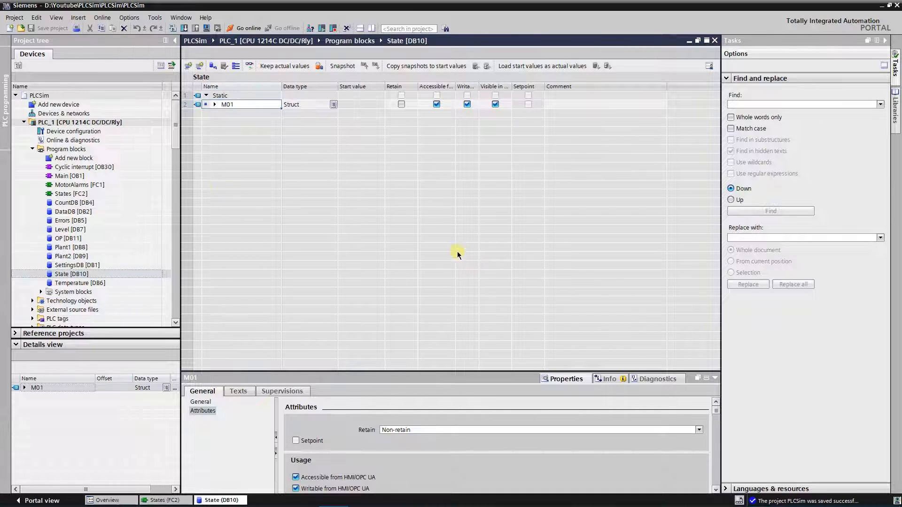
pyautogui.click(216, 104)
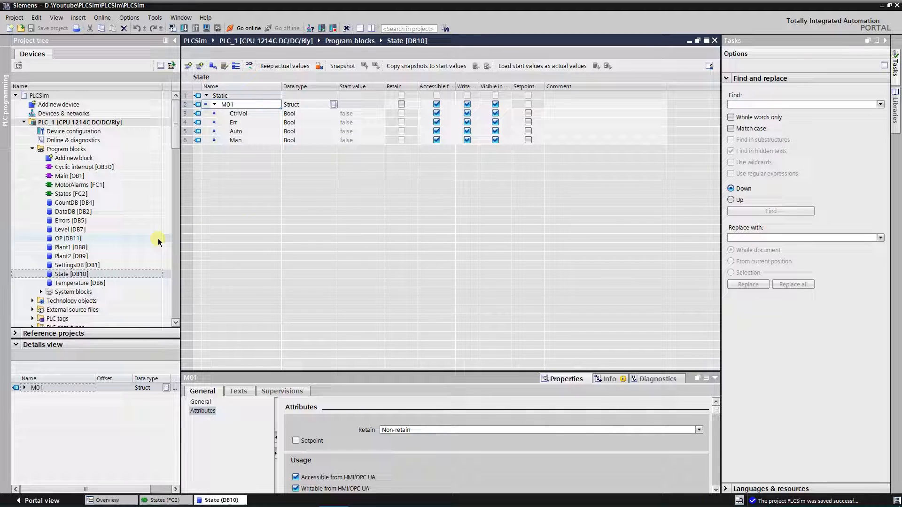
pyautogui.moveTo(78, 241)
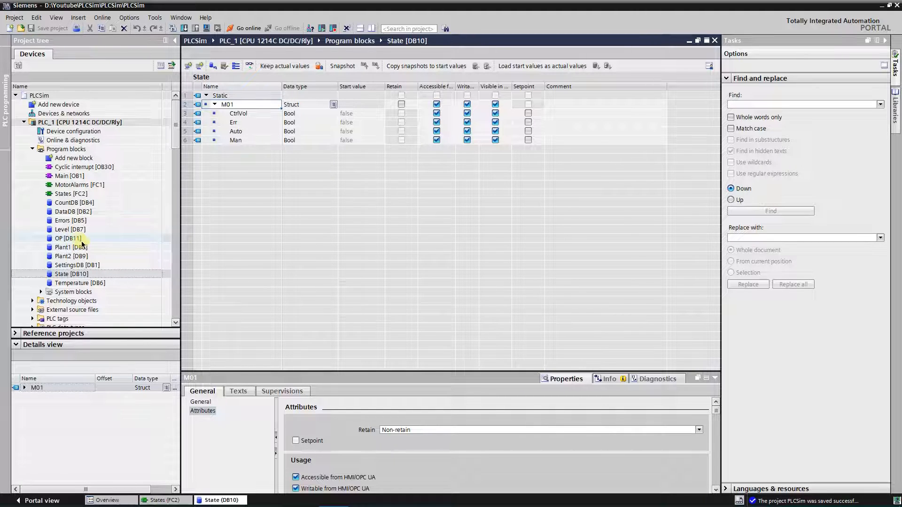
pyautogui.doubleClick(61, 239)
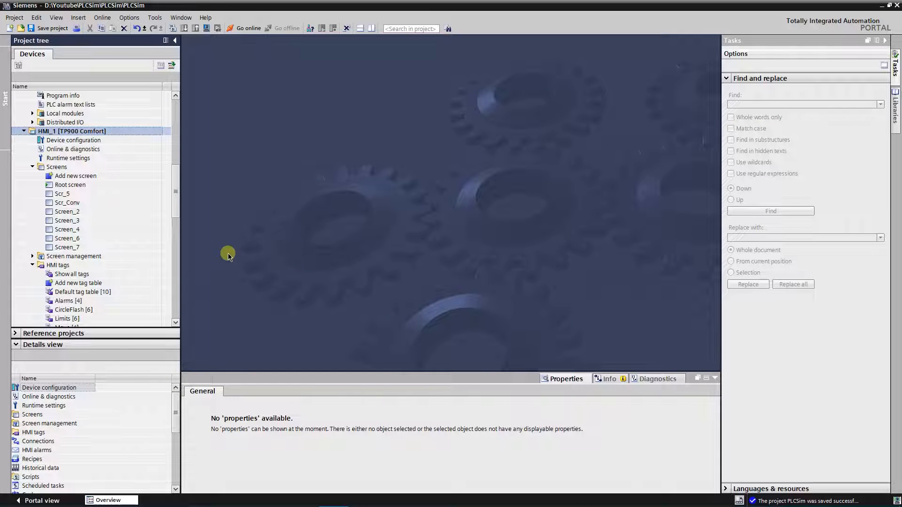
# Add a new HMI tag table, rename it States and open the empty table.
pyautogui.click(58, 265)
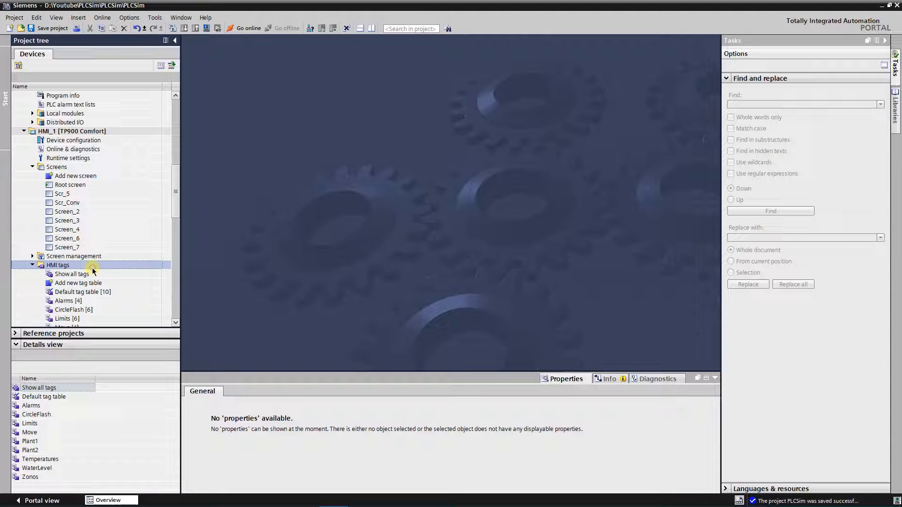
pyautogui.click(78, 283)
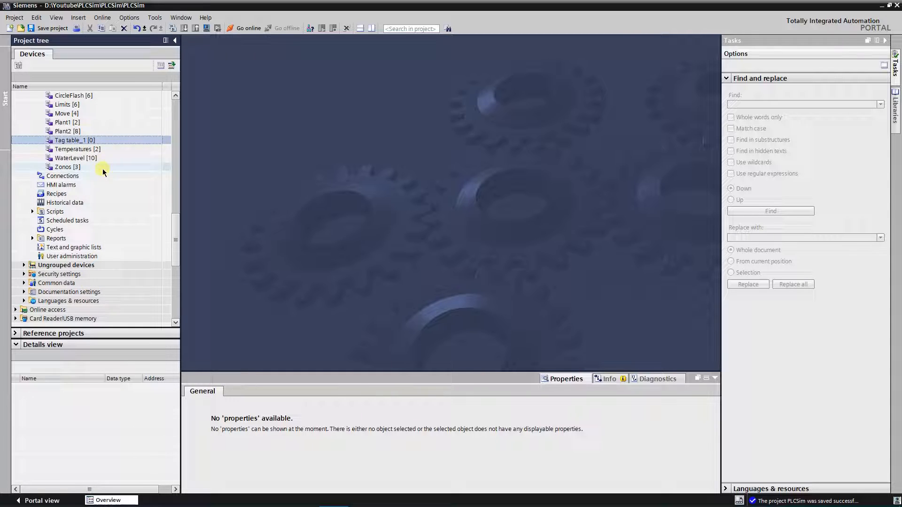
pyautogui.doubleClick(68, 140)
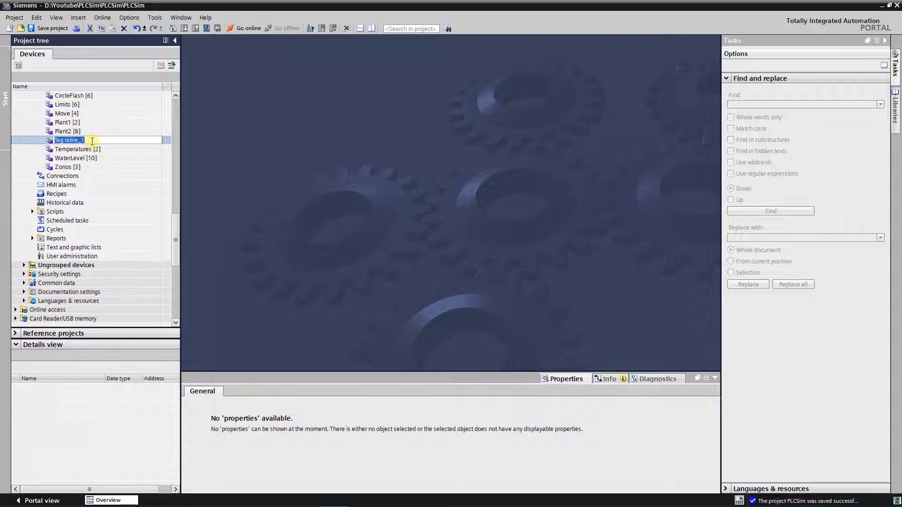
pyautogui.write('States [0')
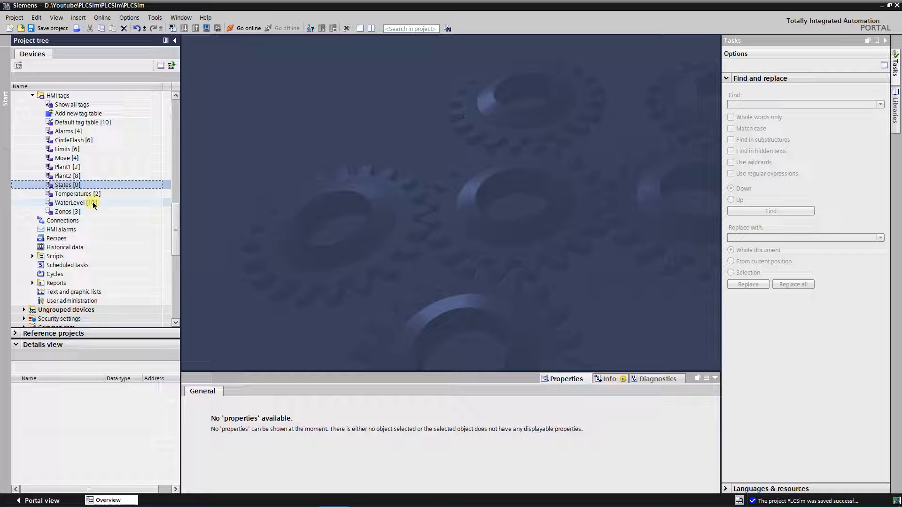
pyautogui.doubleClick(62, 184)
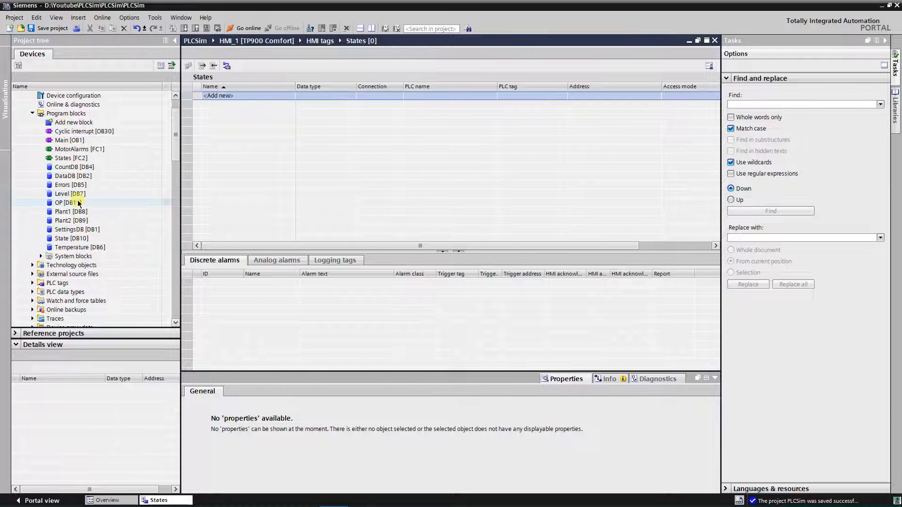
# Add OP.M01State and the State.M01 CtrlVol, Err, Auto, Man bits as HMI tags in States.
pyautogui.click(61, 203)
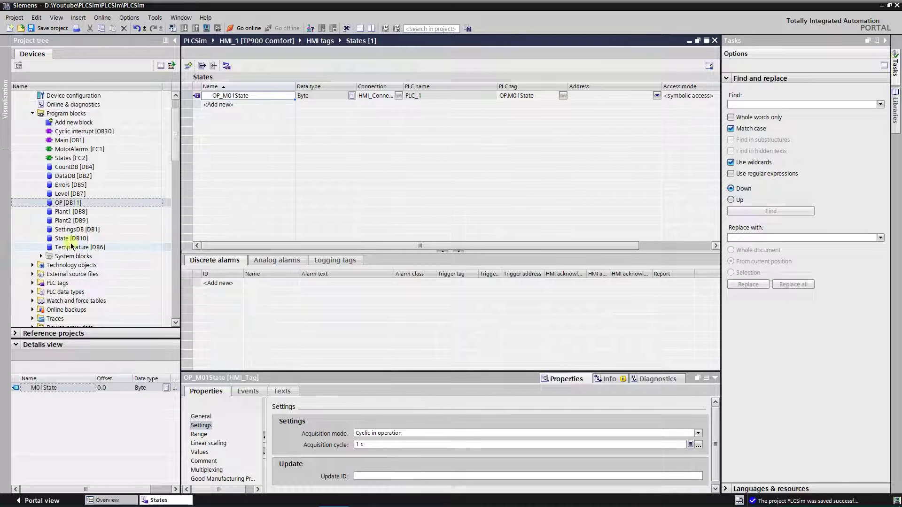
pyautogui.click(70, 239)
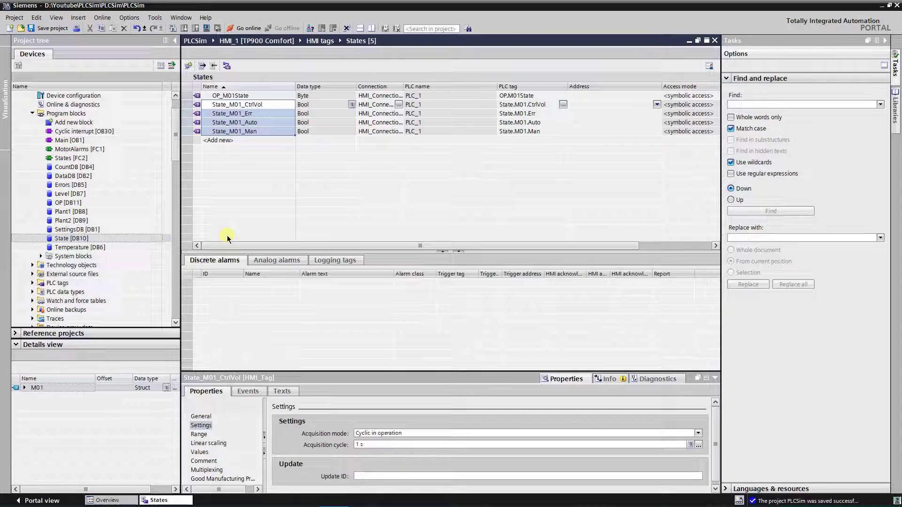
pyautogui.moveTo(254, 181)
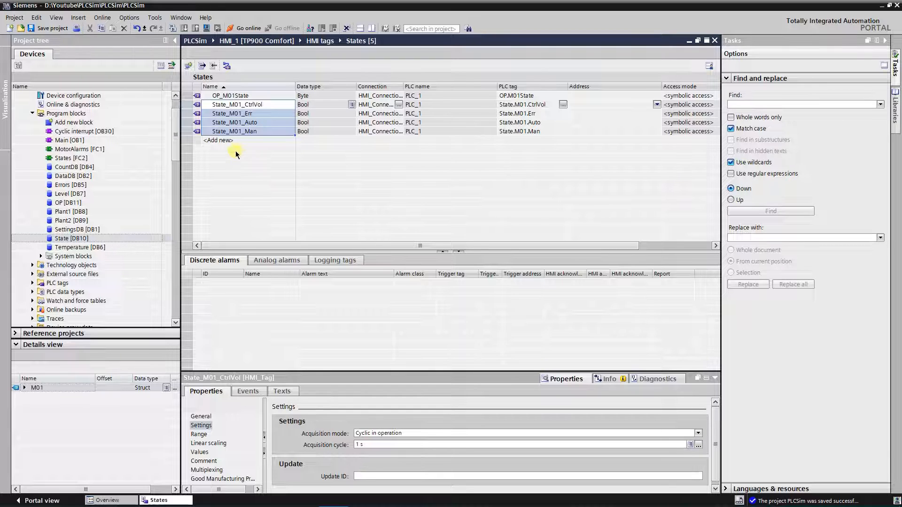
pyautogui.click(224, 140)
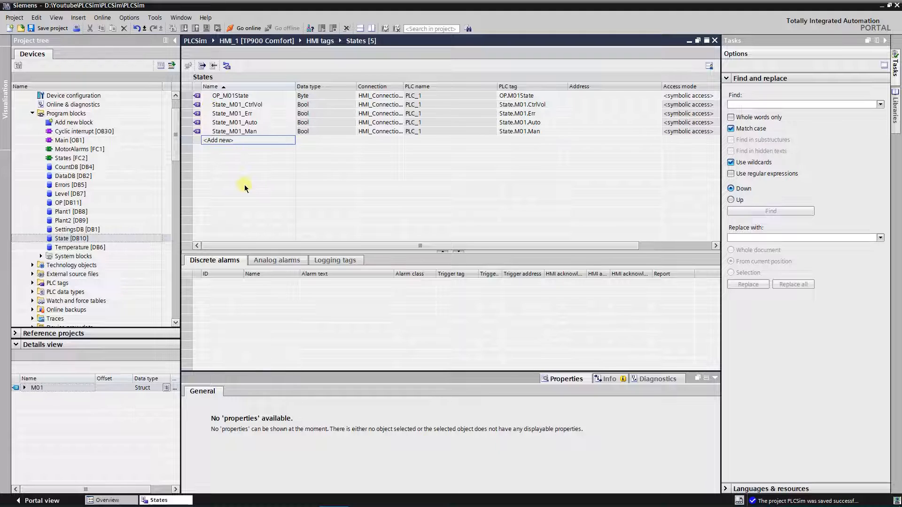
pyautogui.moveTo(165, 110)
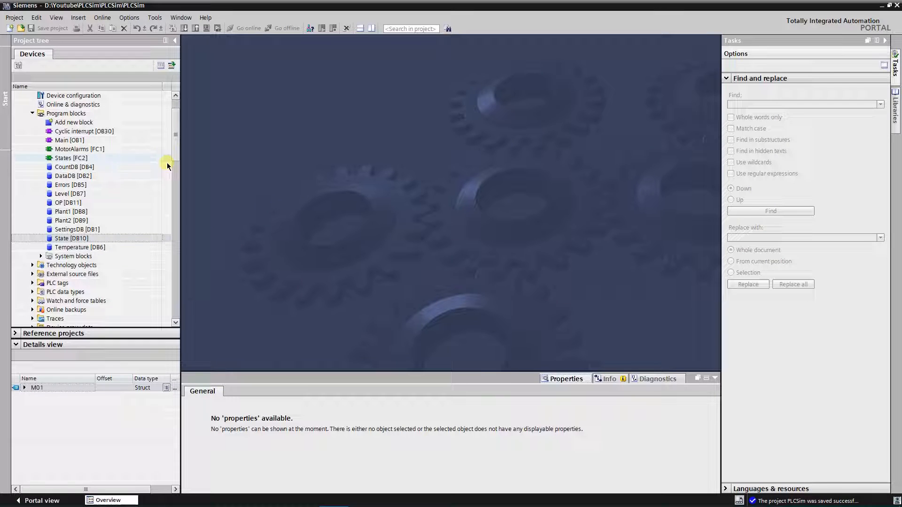
# Locate Screen_7 under HMI_1 > Screens and open it in the screen editor.
pyautogui.scroll(-3)
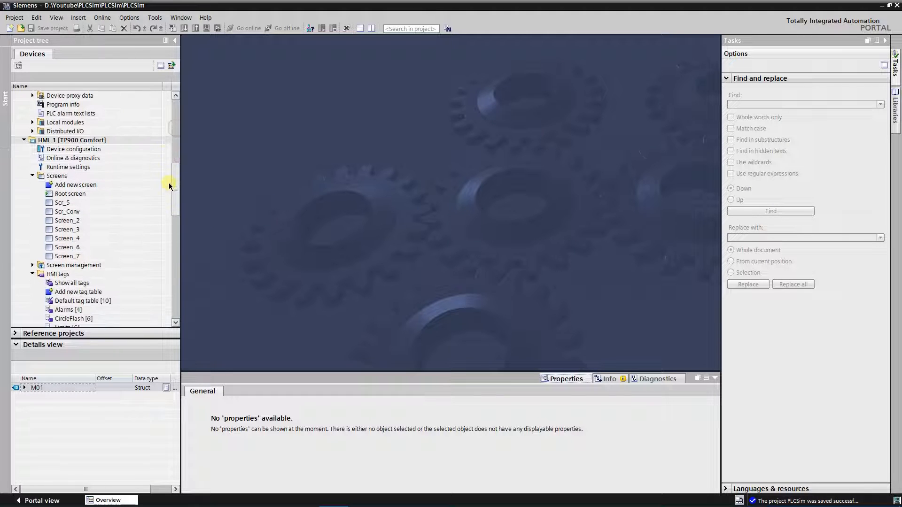
pyautogui.click(66, 247)
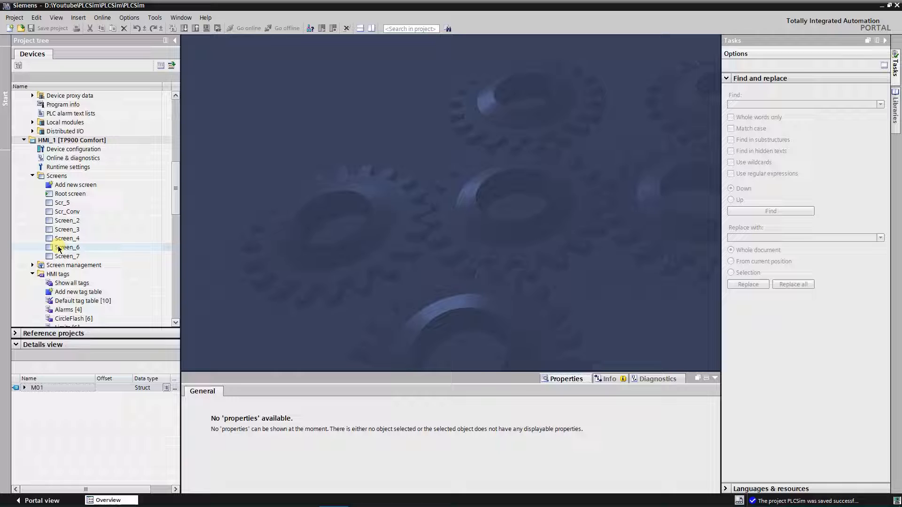
pyautogui.click(68, 255)
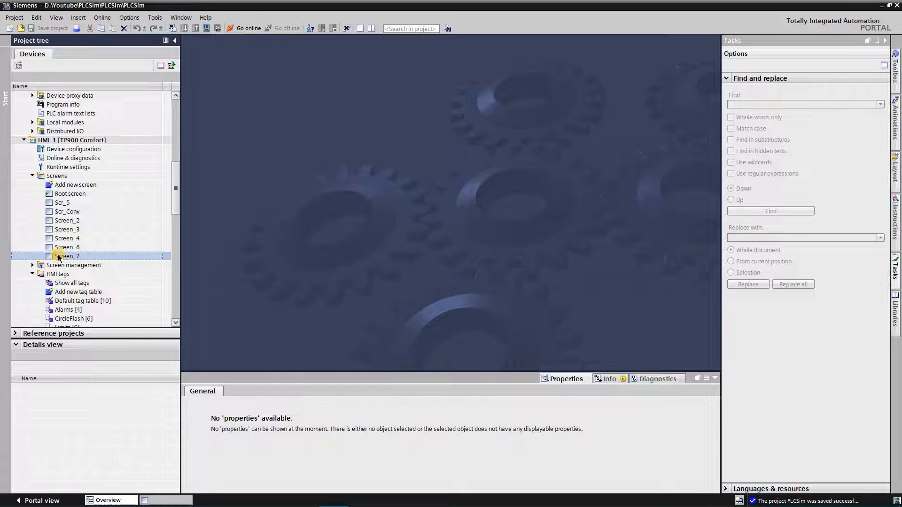
pyautogui.doubleClick(68, 255)
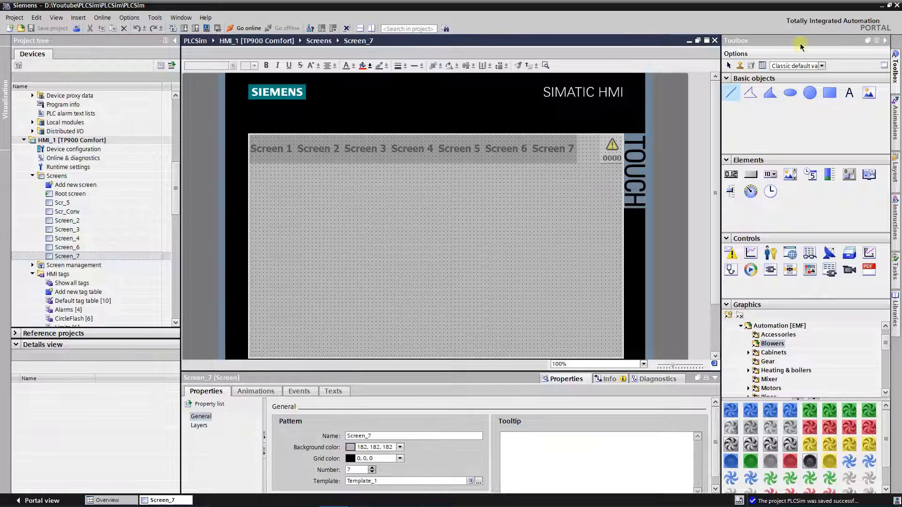
pyautogui.click(810, 92)
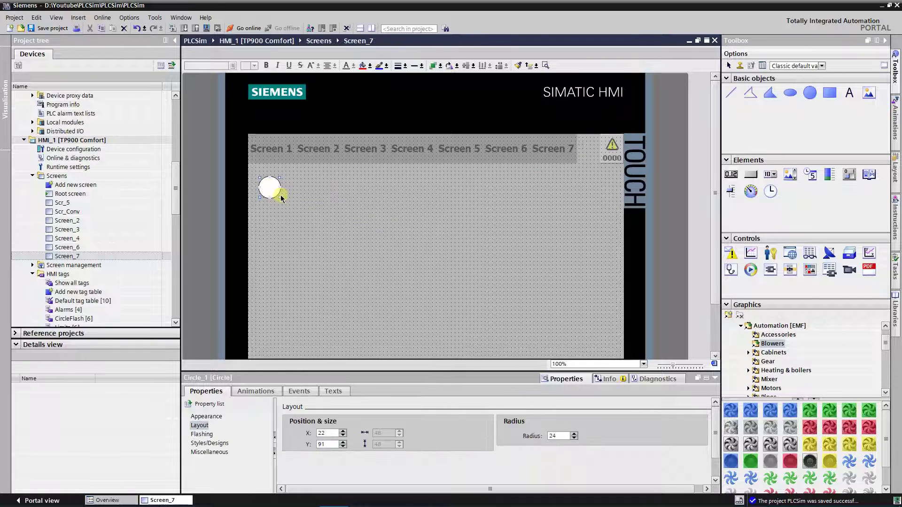
# Draw a circle near Screen_7's top-left, enlarge it to radius 69 and review its grey Appearance settings.
pyautogui.moveTo(284, 199); pyautogui.dragTo(305, 225)
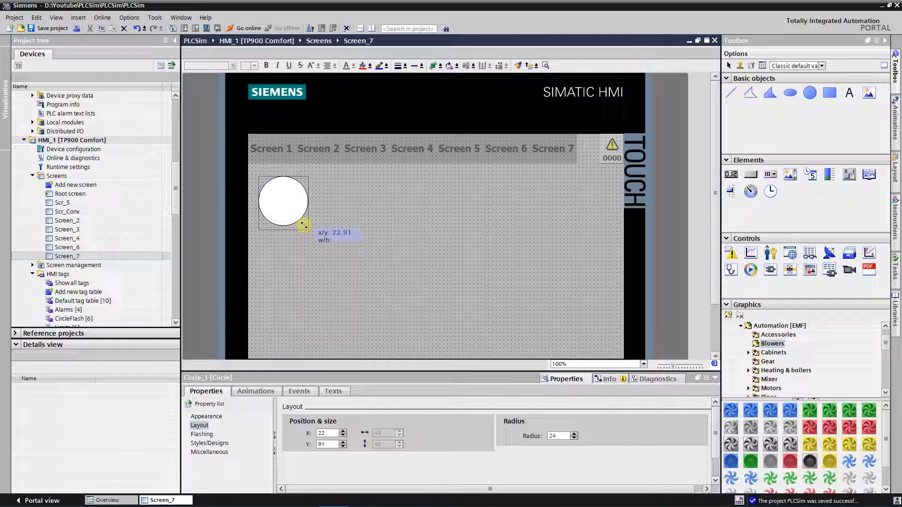
pyautogui.moveTo(303, 224); pyautogui.dragTo(317, 241)
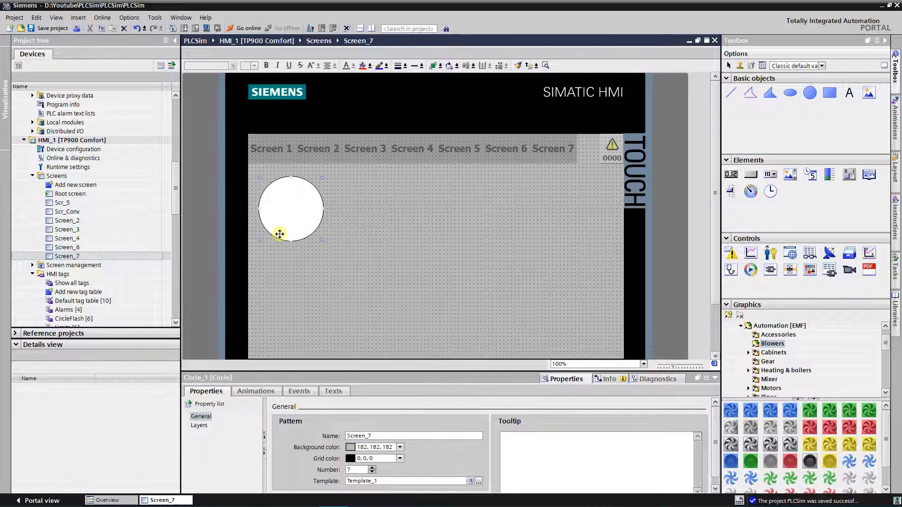
pyautogui.click(199, 426)
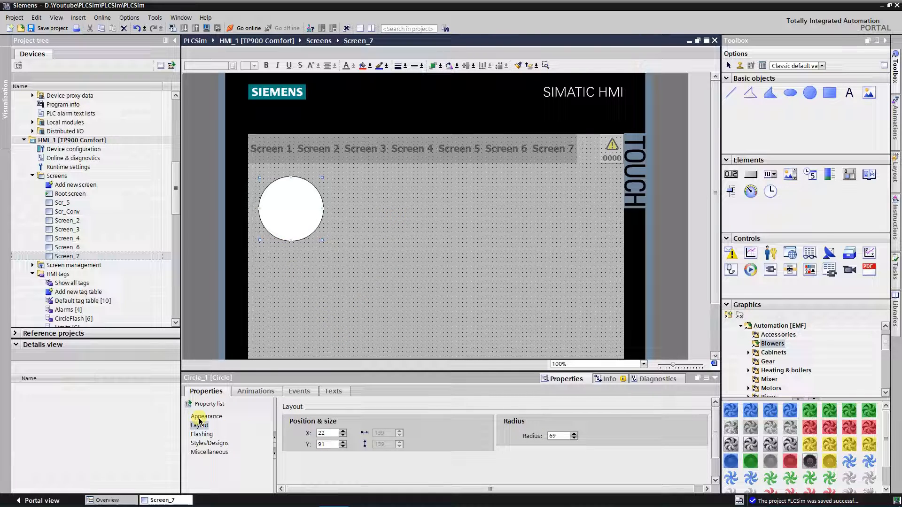
pyautogui.click(206, 416)
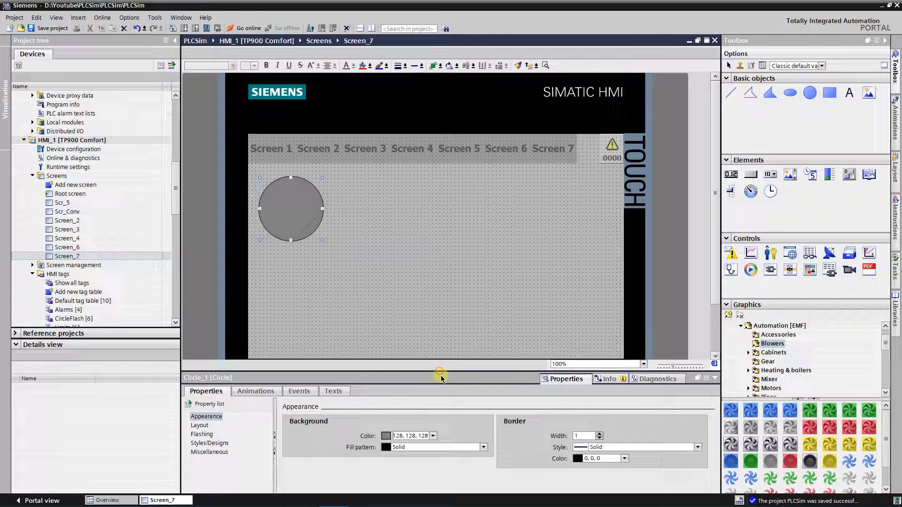
pyautogui.click(352, 256)
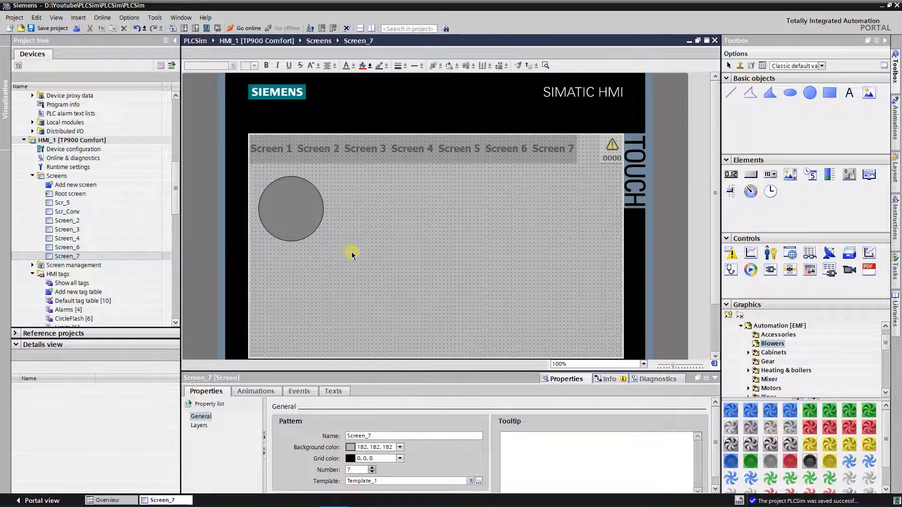
pyautogui.click(290, 208)
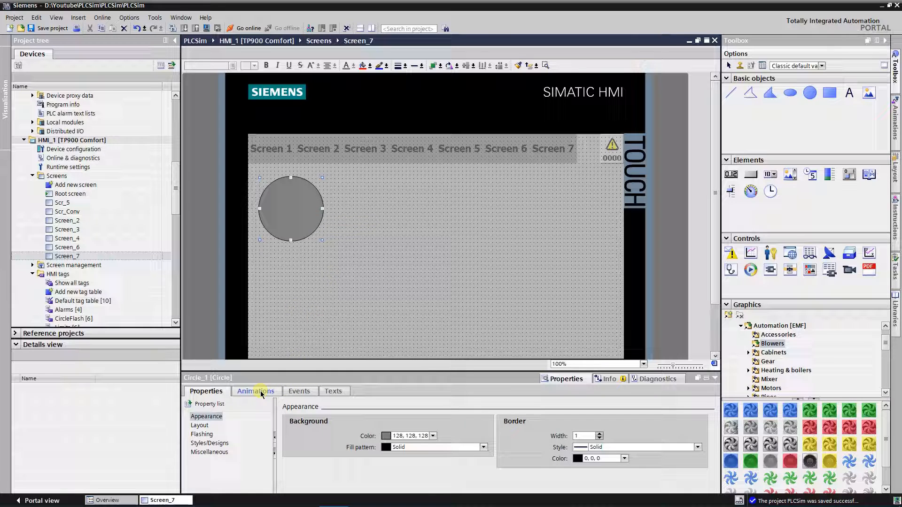
# Add a new Appearance animation to the circle under Animations > Display.
pyautogui.click(255, 391)
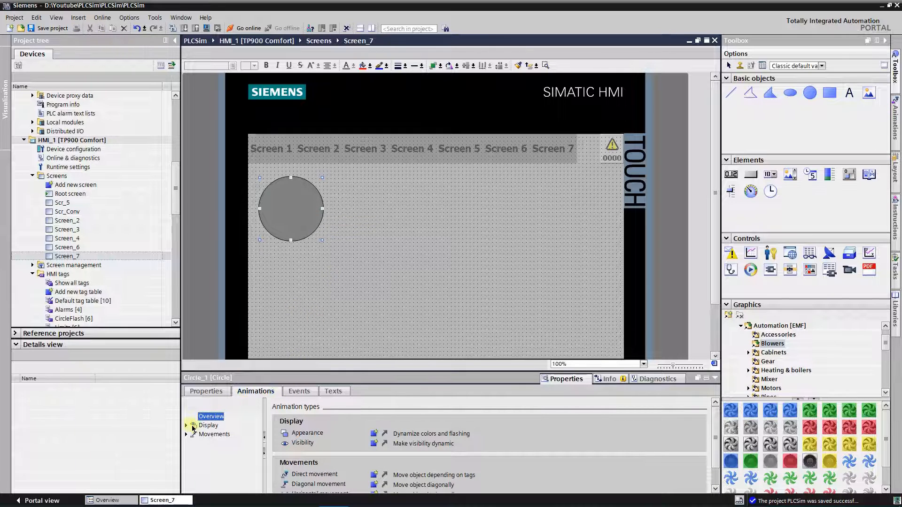
pyautogui.click(186, 426)
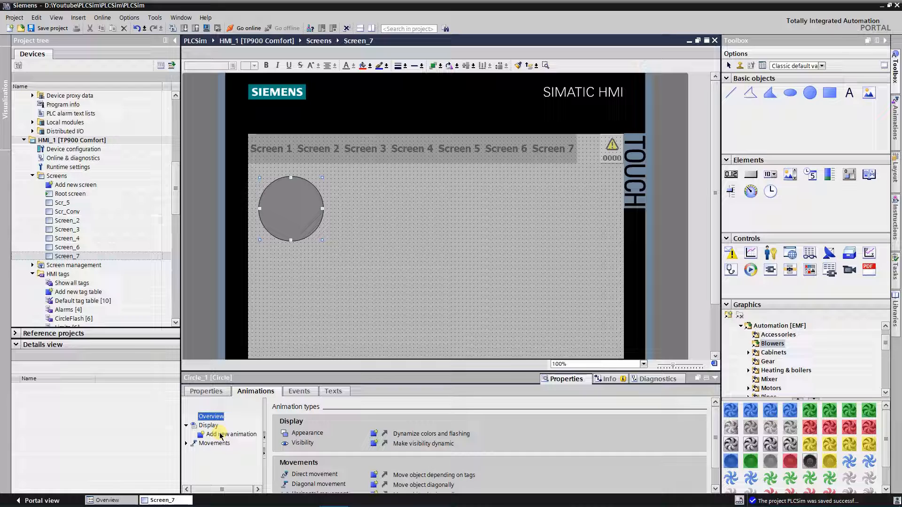
pyautogui.click(230, 434)
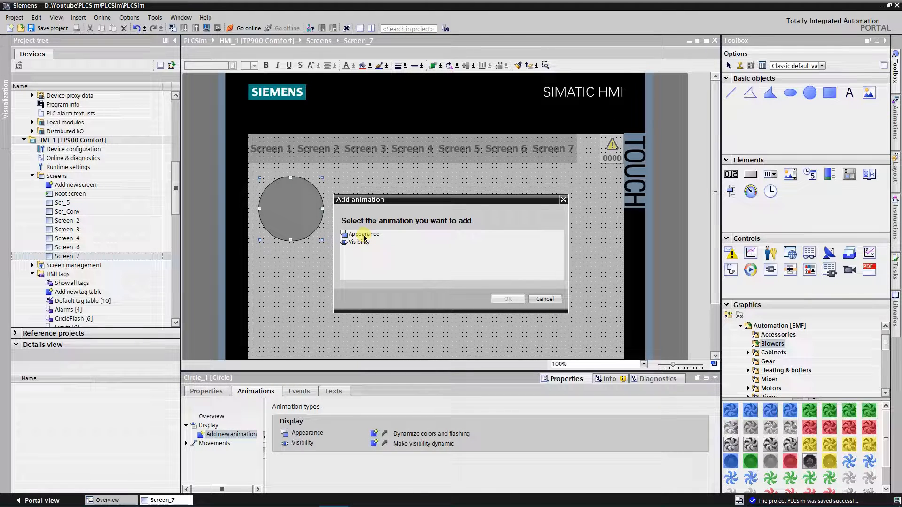
pyautogui.click(507, 298)
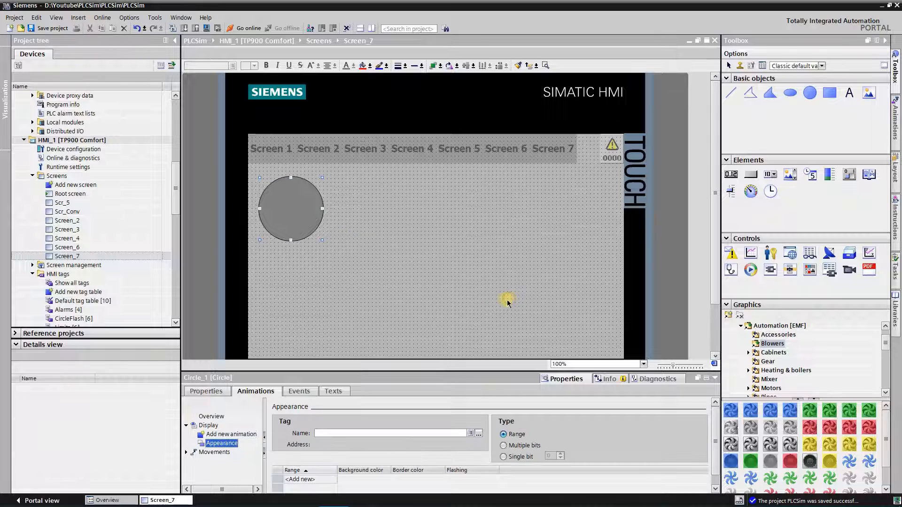
# Assign the OP_M01State tag from the States table as the animation's driving tag.
pyautogui.click(478, 433)
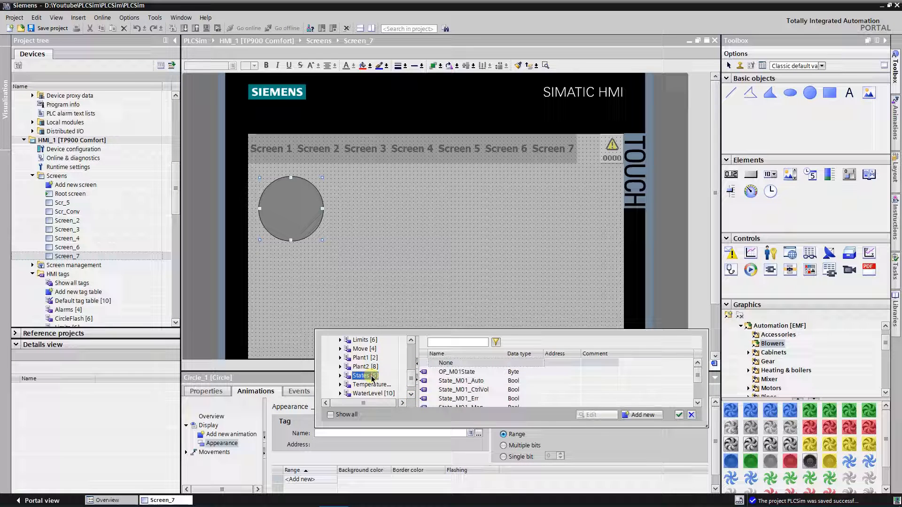
pyautogui.click(457, 372)
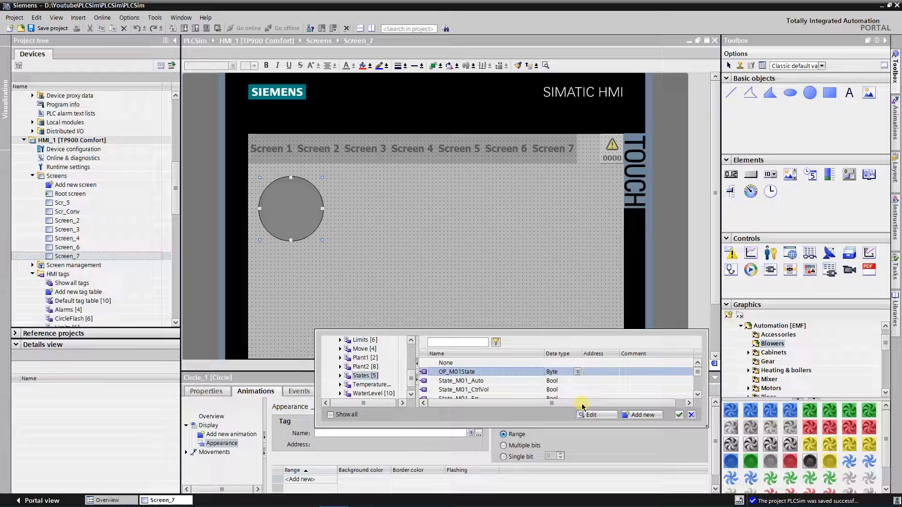
pyautogui.click(679, 415)
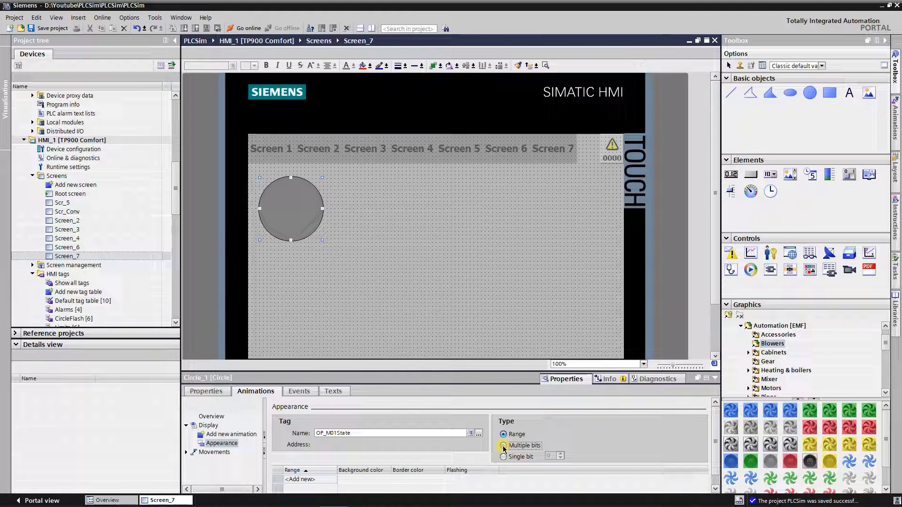
# Set Multiple bits and map values 0–3 to grey, white, red and yellow backgrounds.
pyautogui.click(503, 445)
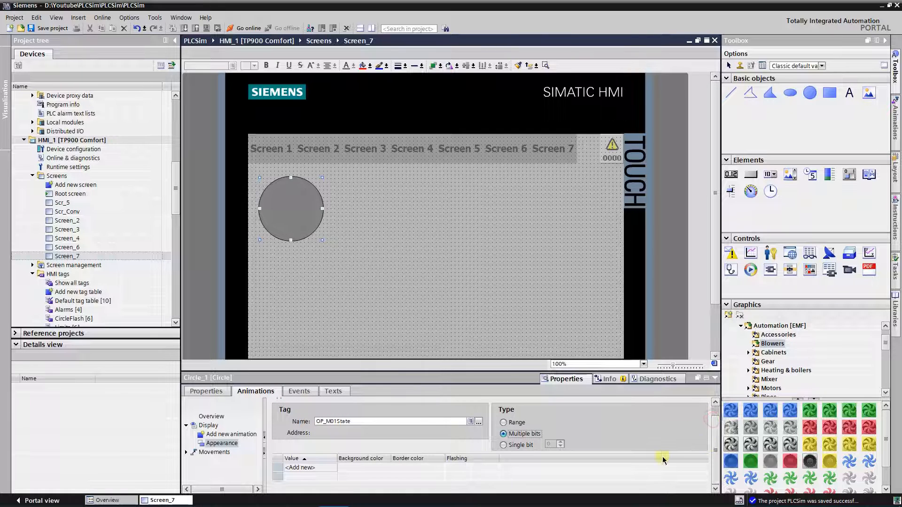
pyautogui.click(304, 468)
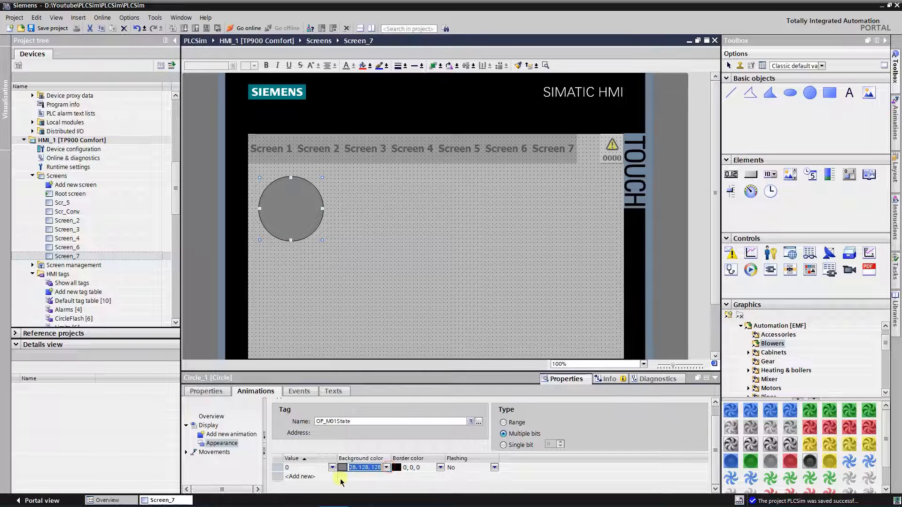
pyautogui.click(299, 477)
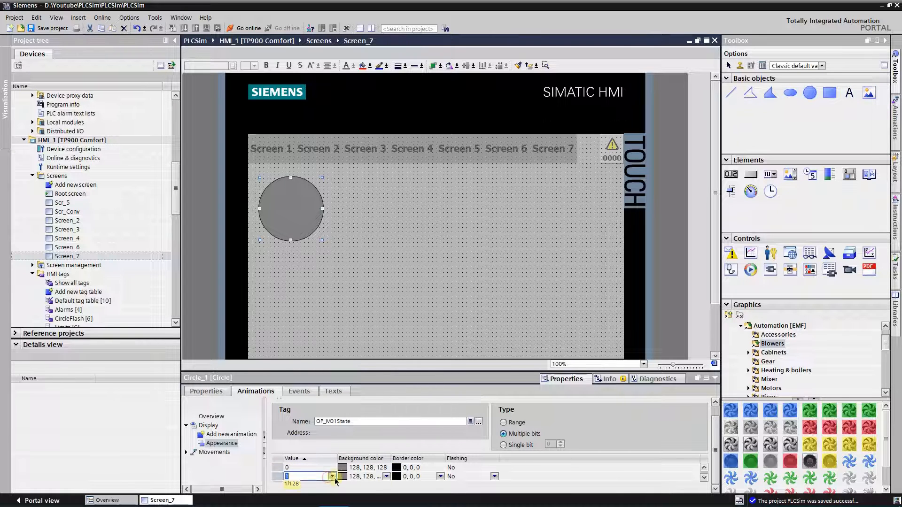
pyautogui.click(385, 477)
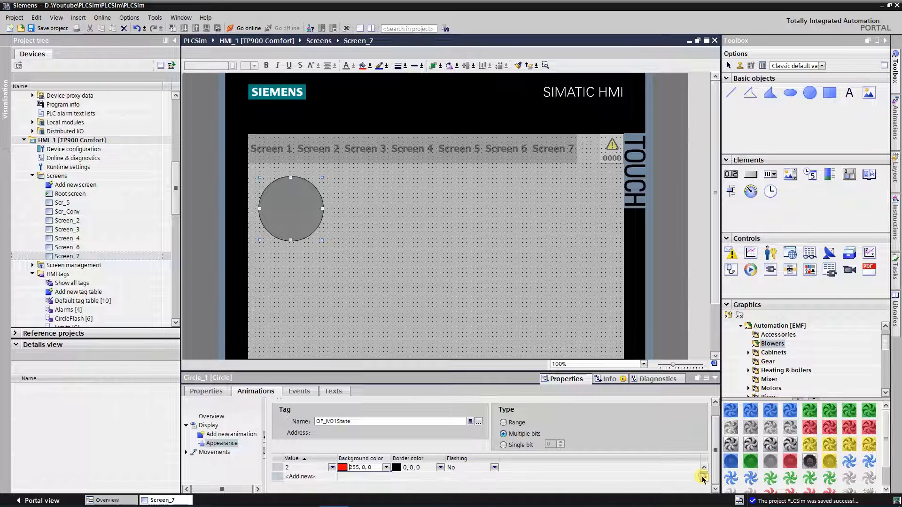
pyautogui.click(300, 477)
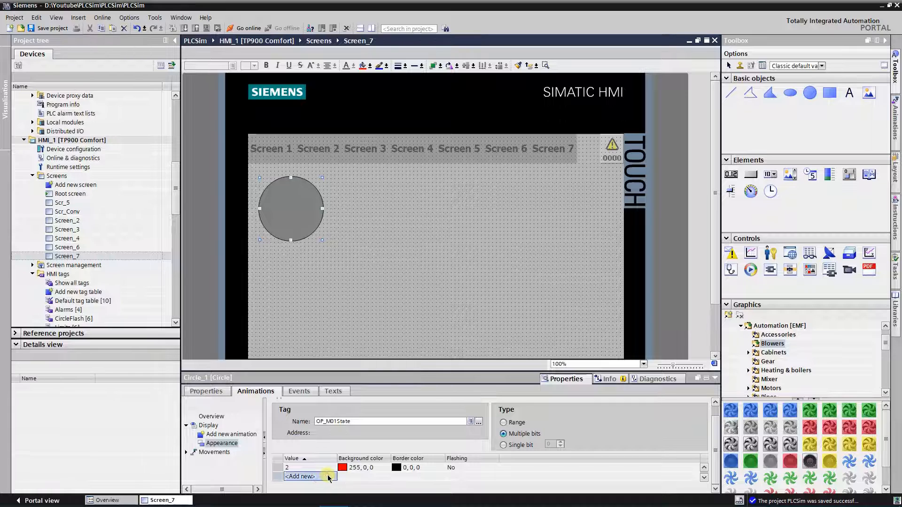
pyautogui.click(298, 477)
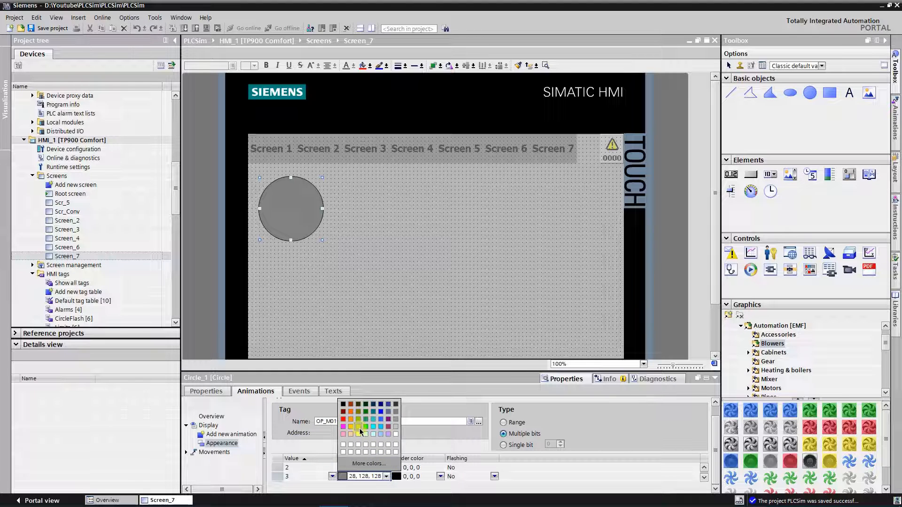
pyautogui.click(359, 427)
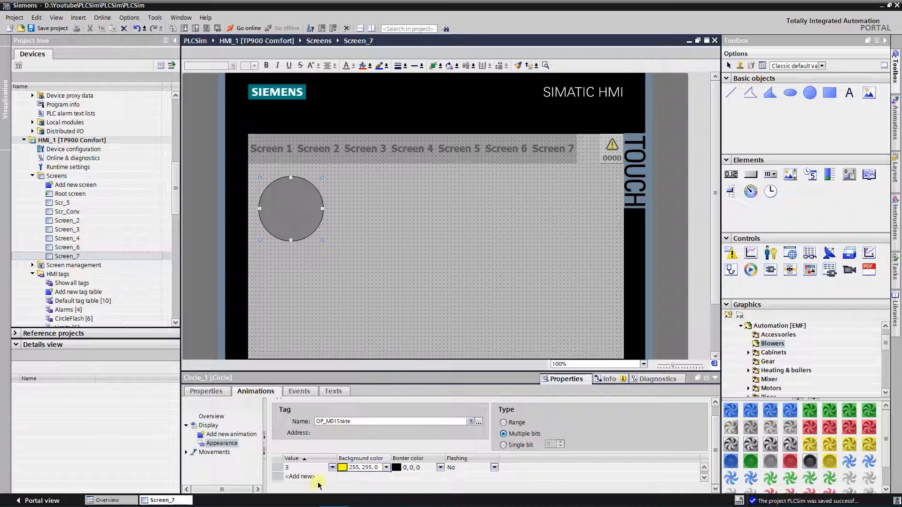
# Map value 4 to green and add a value 5 entry to the circle's colour states.
pyautogui.click(300, 477)
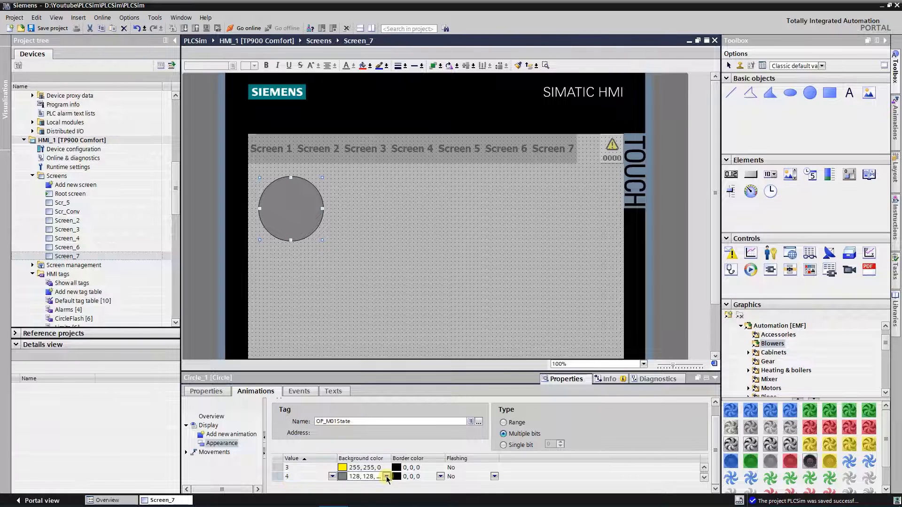
pyautogui.click(384, 477)
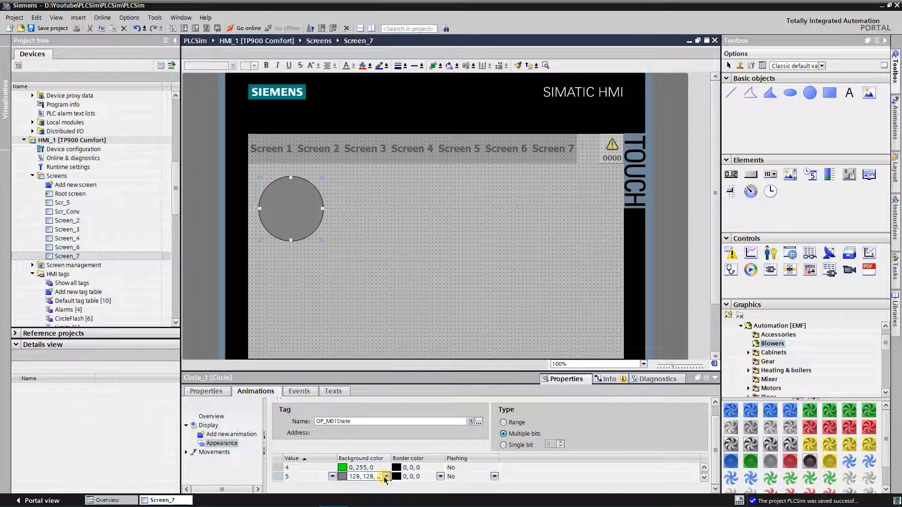
pyautogui.click(386, 477)
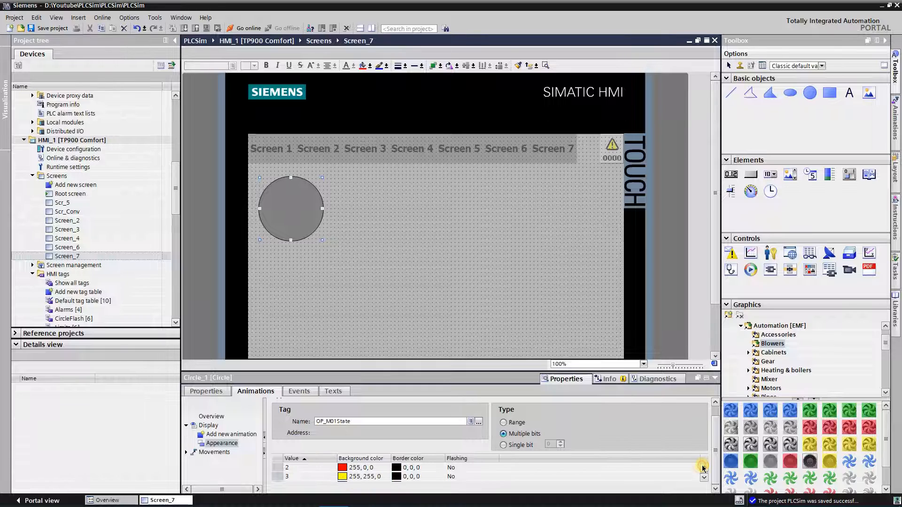
pyautogui.click(702, 467)
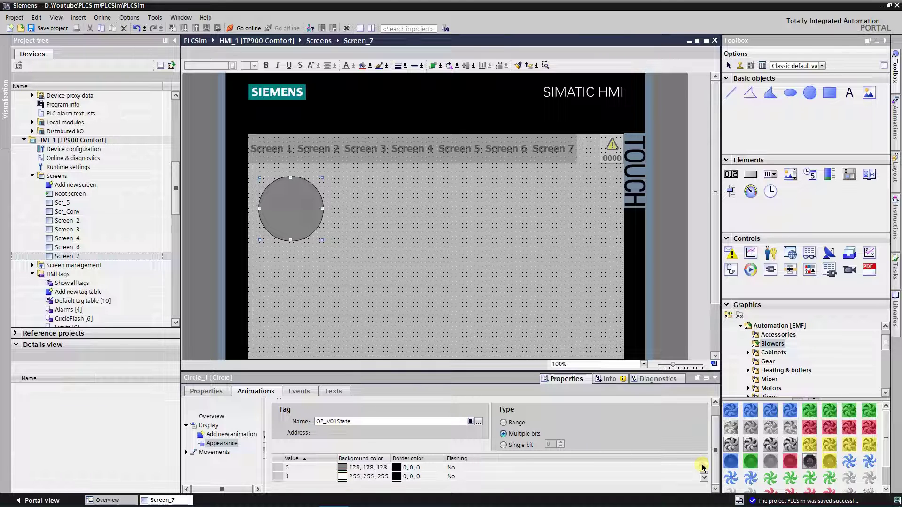
pyautogui.click(486, 252)
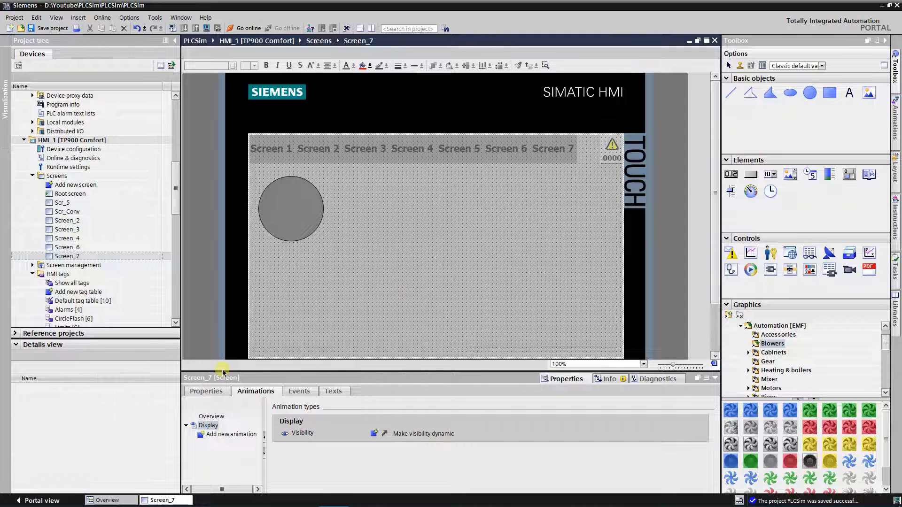
# Place a button labelled Control Voltage, enlarge it and paste copies for ERROR, AUTO and MAN.
pyautogui.click(205, 391)
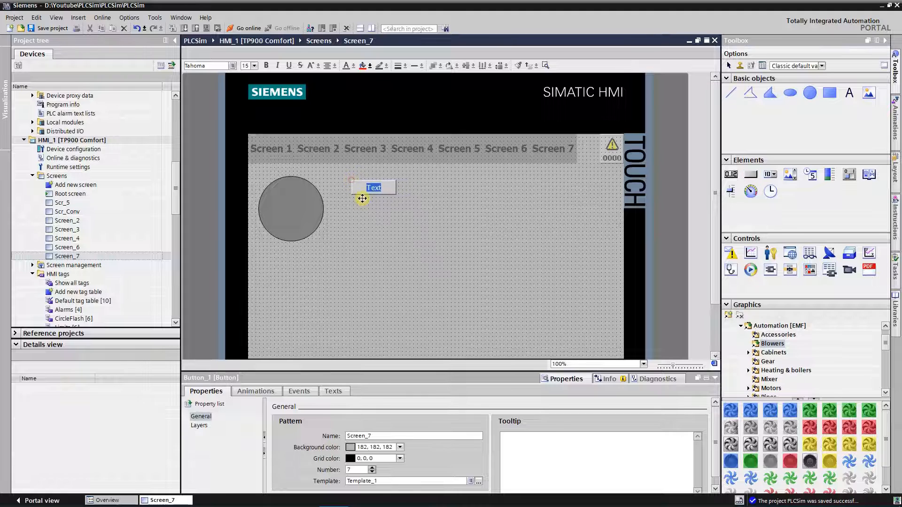
pyautogui.click(206, 426)
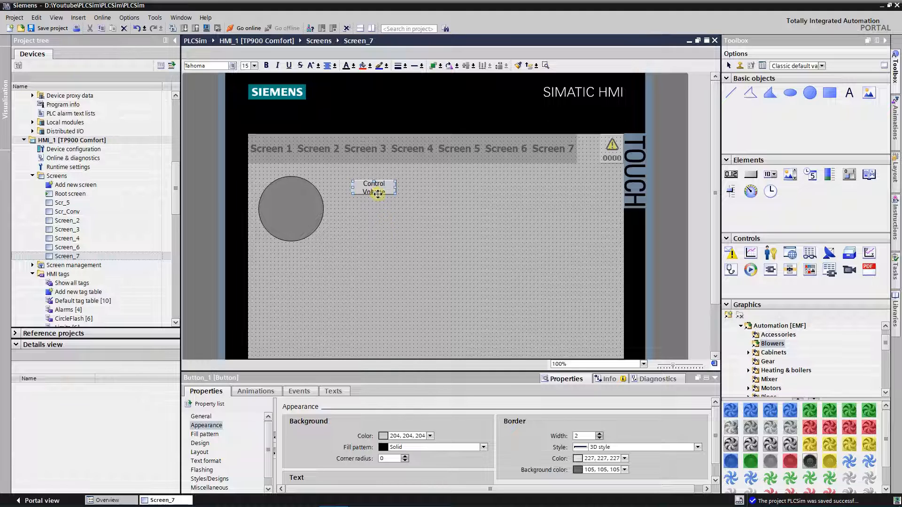
pyautogui.moveTo(374, 188); pyautogui.dragTo(365, 201)
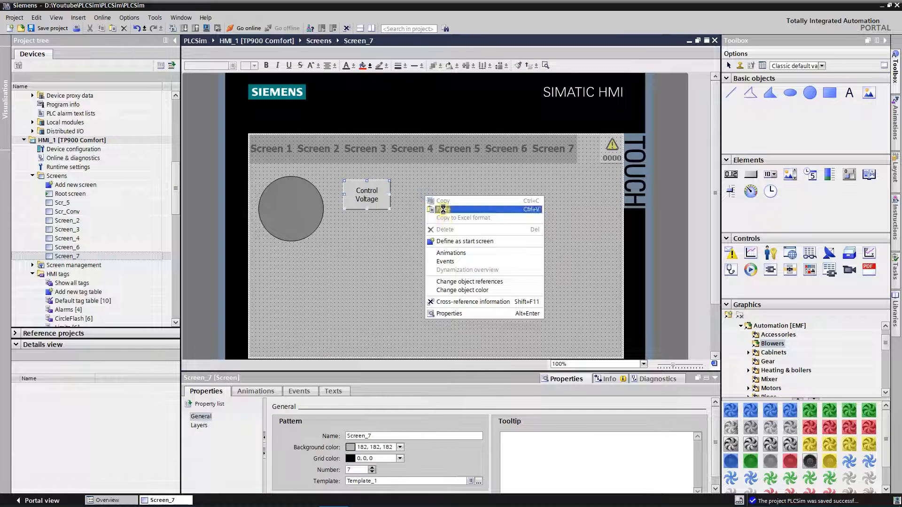
pyautogui.click(443, 209)
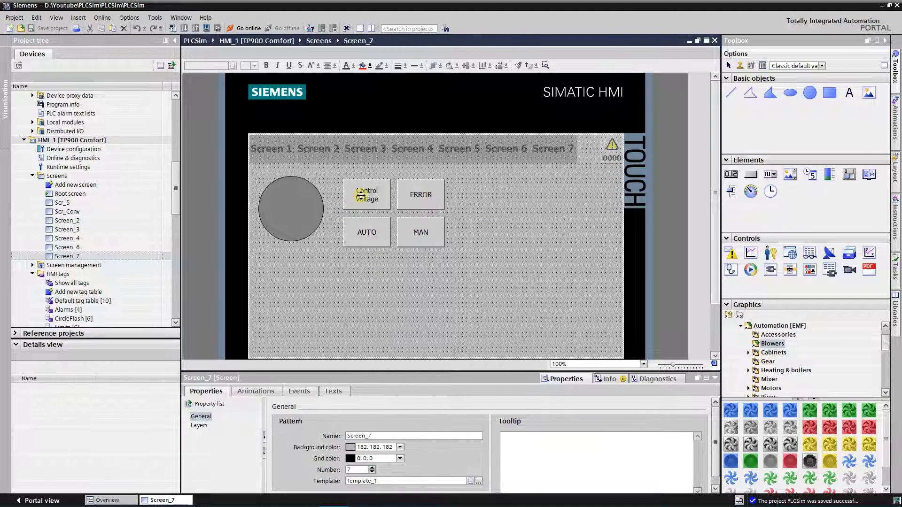
# Add an InvertBit function to the Control Voltage button's Click event and pick its tag.
pyautogui.click(367, 194)
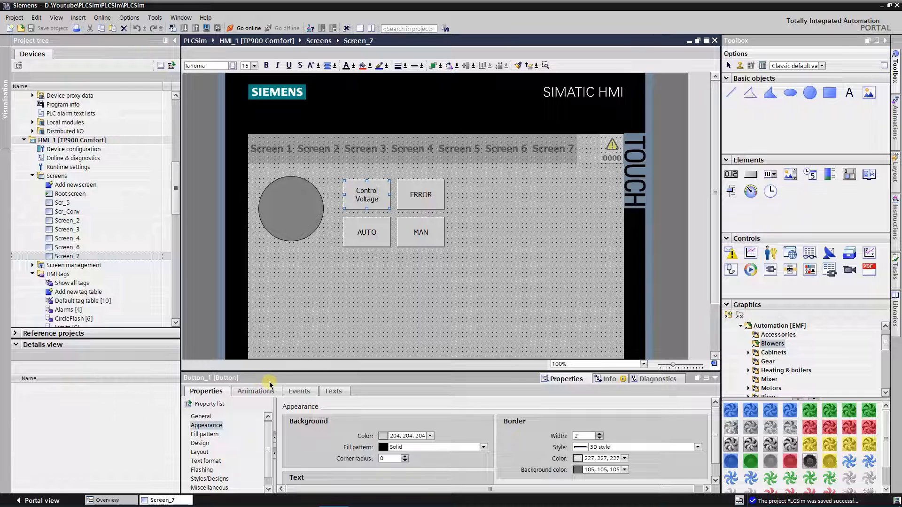
pyautogui.click(298, 391)
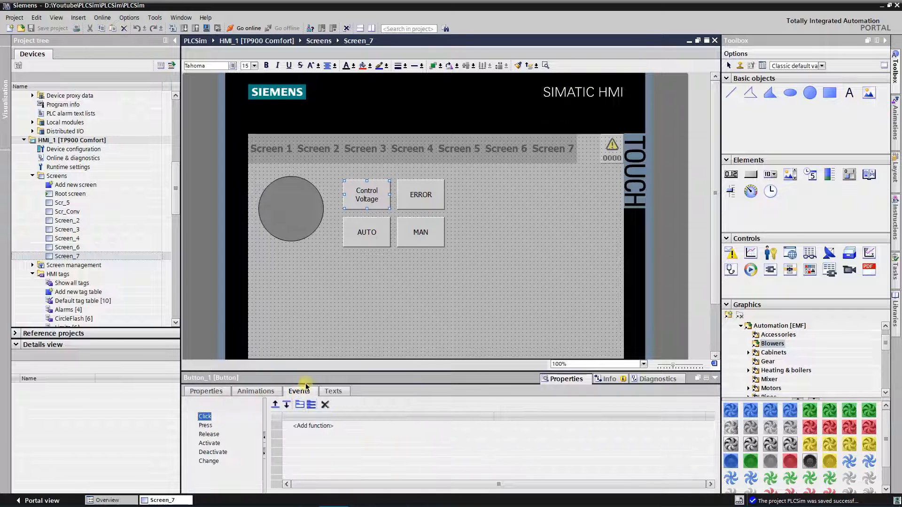
pyautogui.write('invertBit')
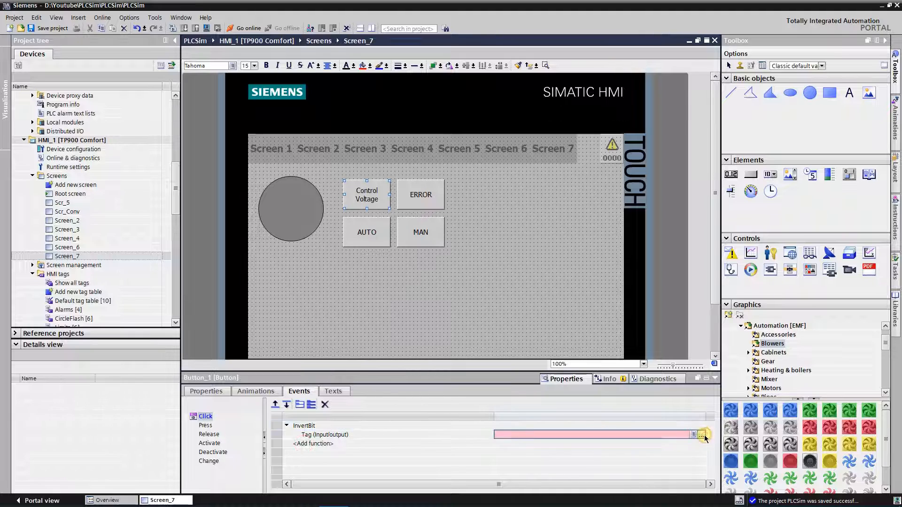
pyautogui.click(703, 434)
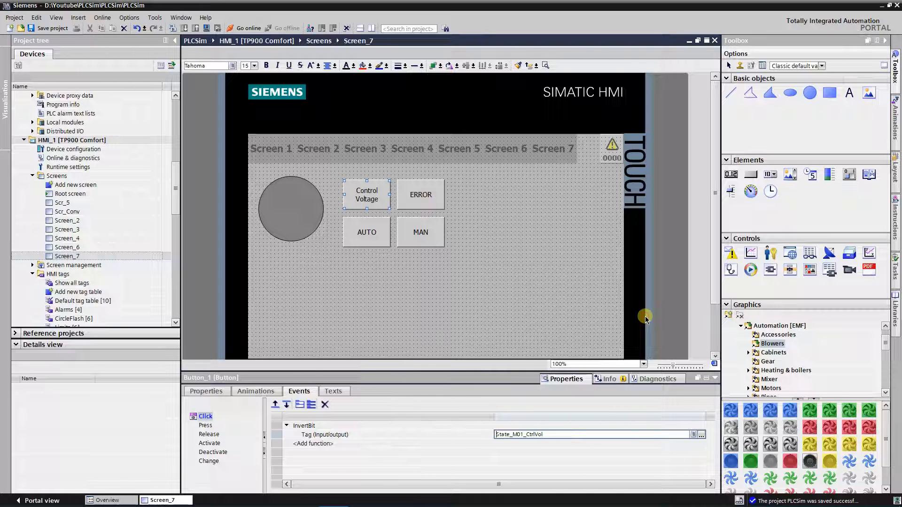
# Make the ERROR button's Click event invert the State_M01_Err bit.
pyautogui.click(421, 194)
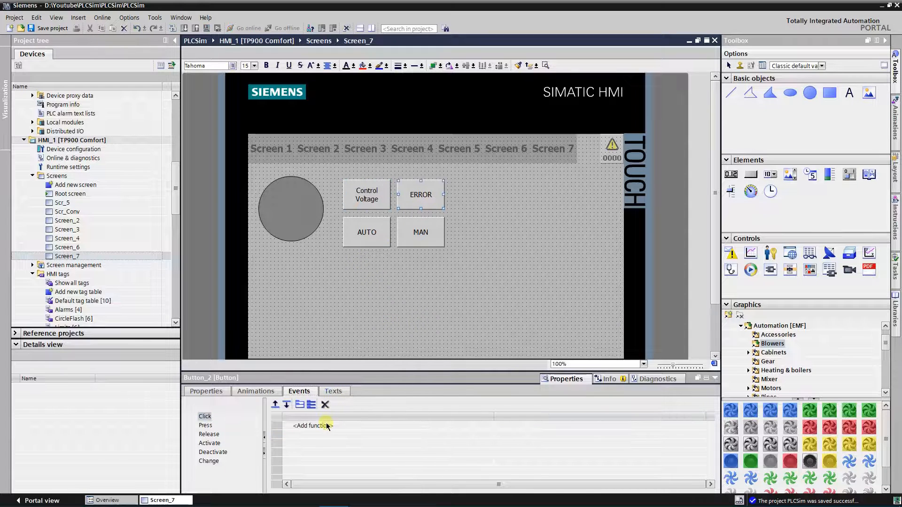
pyautogui.click(310, 425)
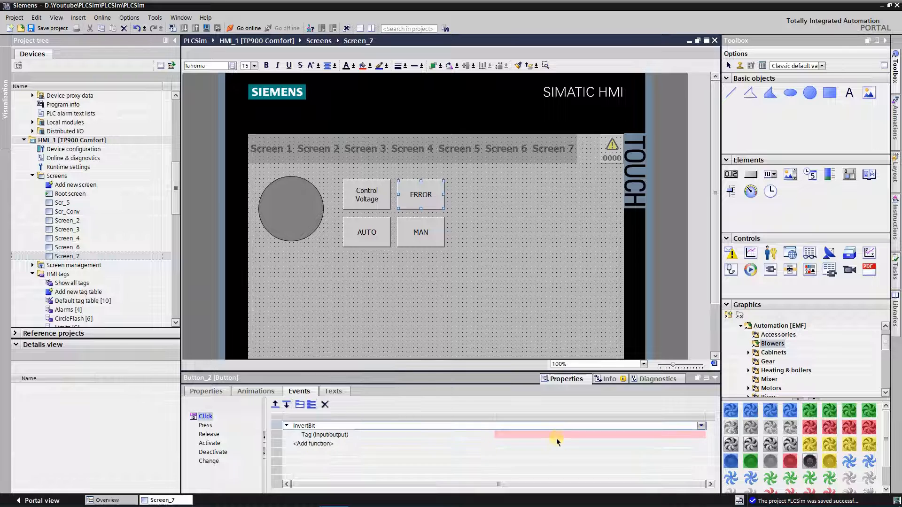
pyautogui.click(701, 426)
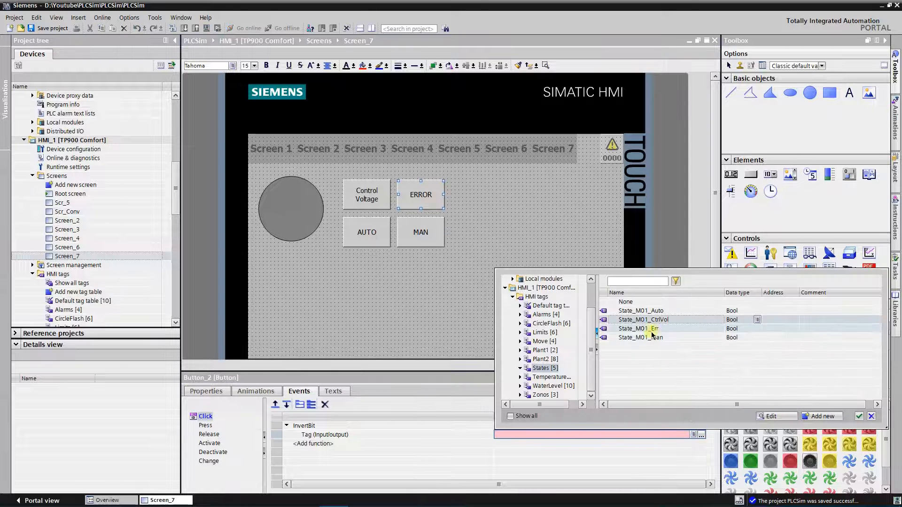
pyautogui.click(640, 329)
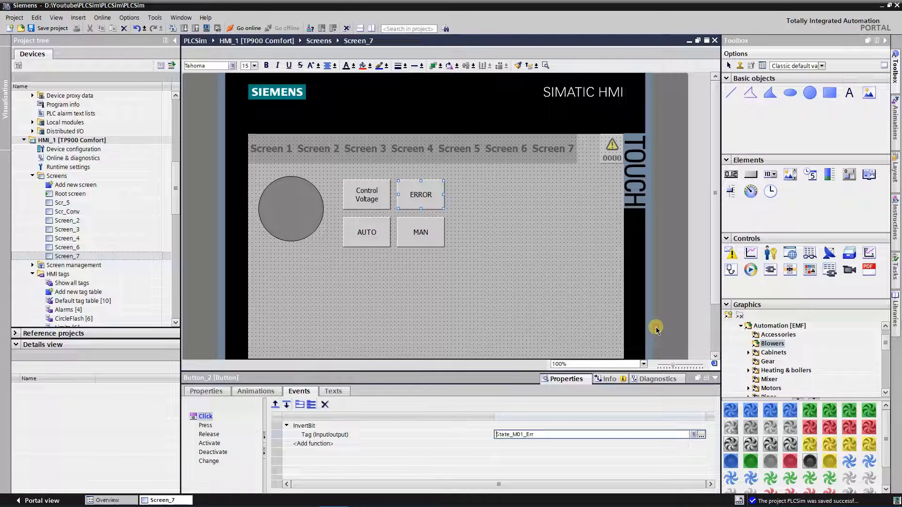
# Make the AUTO button's Click event invert the State_M01_Auto bit.
pyautogui.click(367, 232)
pyautogui.write('in')
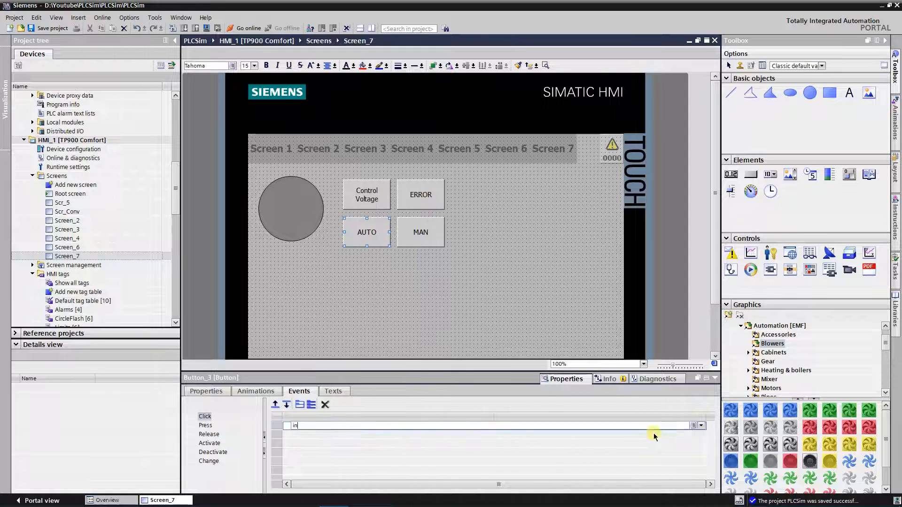
pyautogui.click(701, 434)
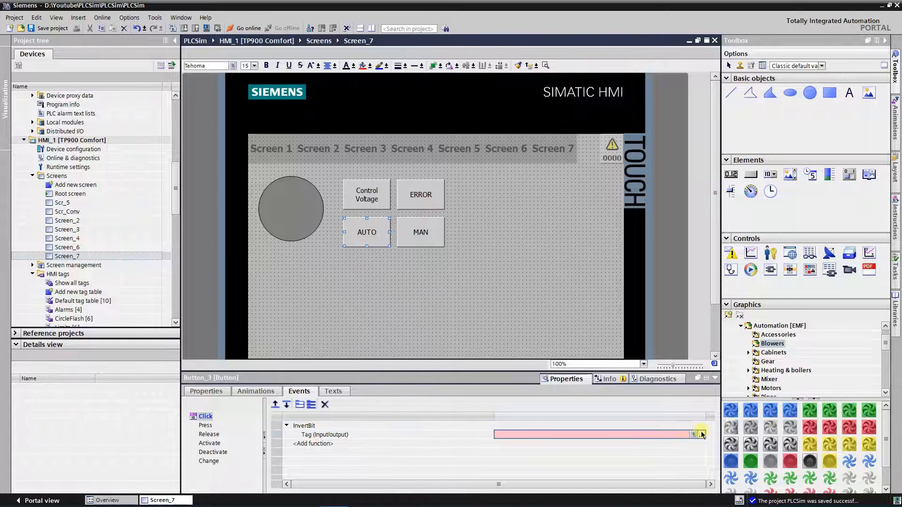
pyautogui.click(694, 434)
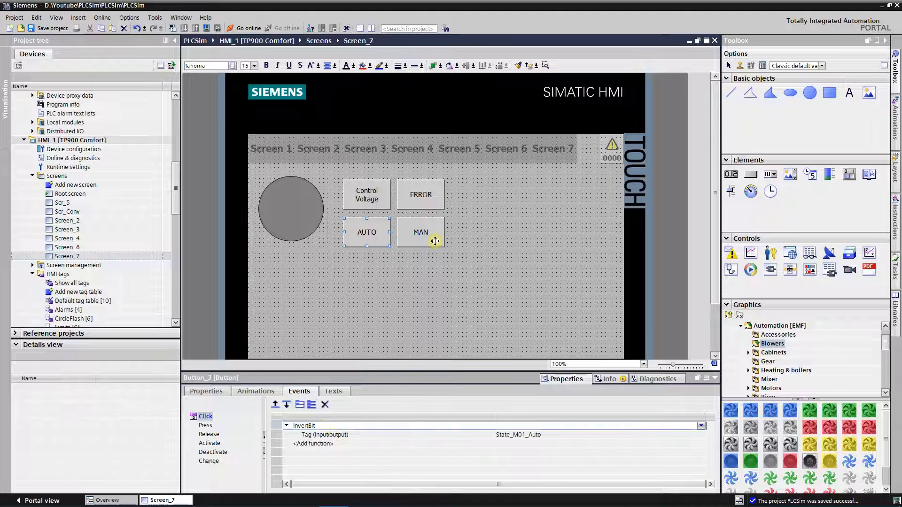
pyautogui.click(421, 232)
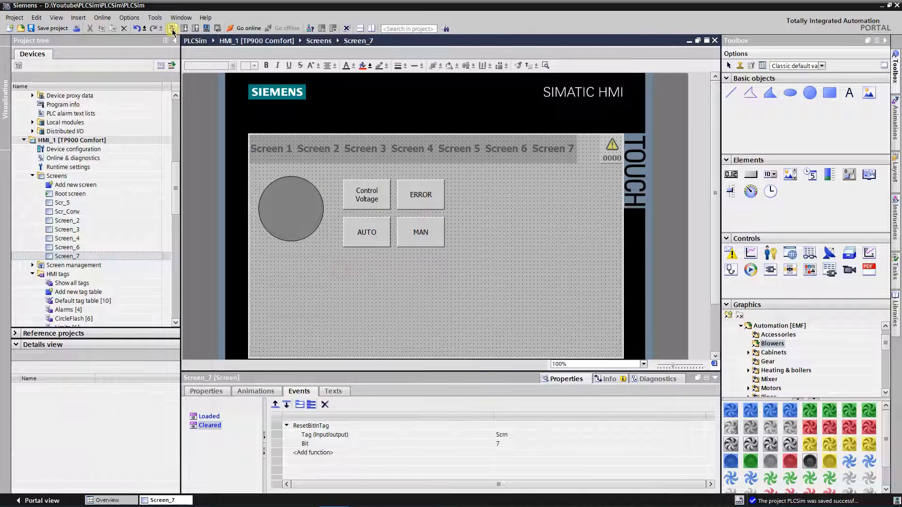
# Compile HMI_1, finishing with 0 errors and 11 warnings.
pyautogui.click(171, 27)
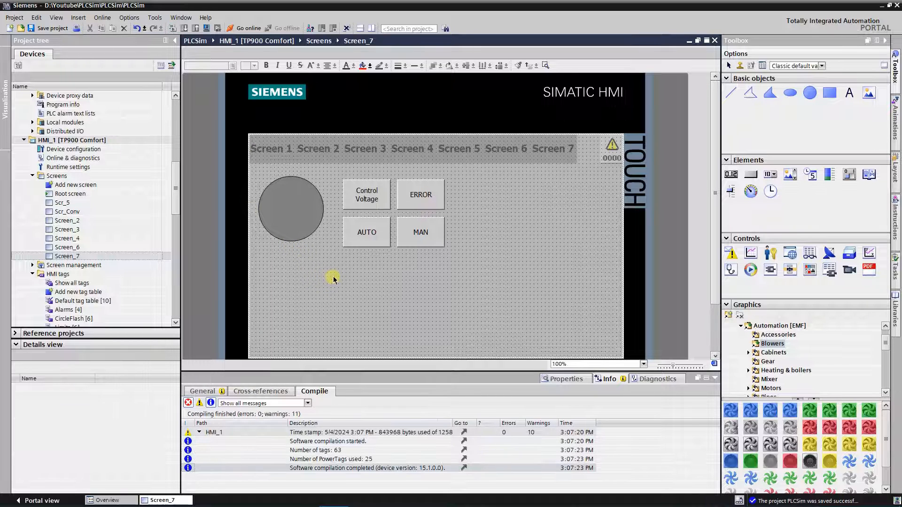
pyautogui.moveTo(226, 240)
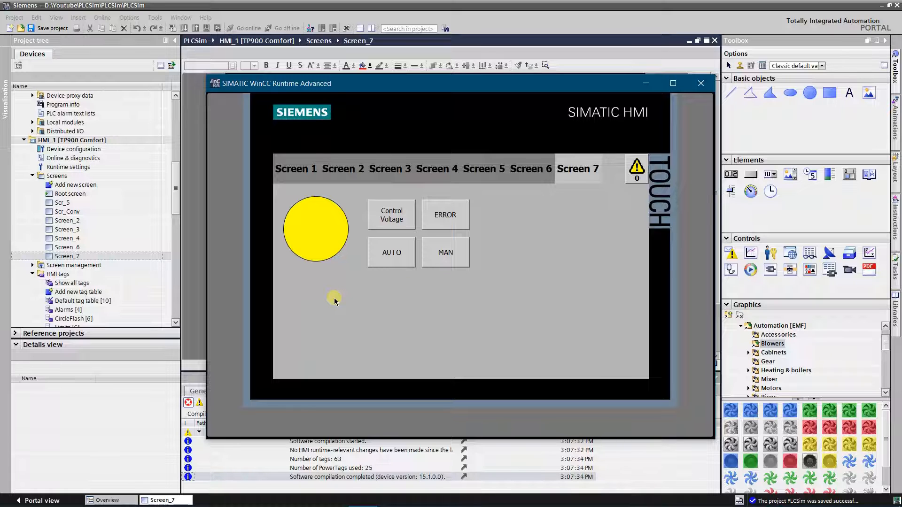
pyautogui.moveTo(341, 276)
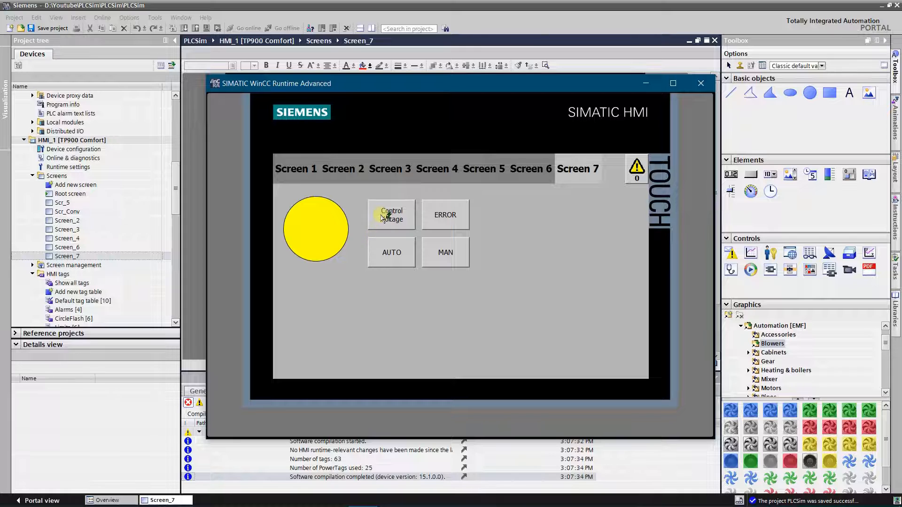
# Toggle control voltage and the error bit so the circle turns white, red, then back.
pyautogui.click(391, 215)
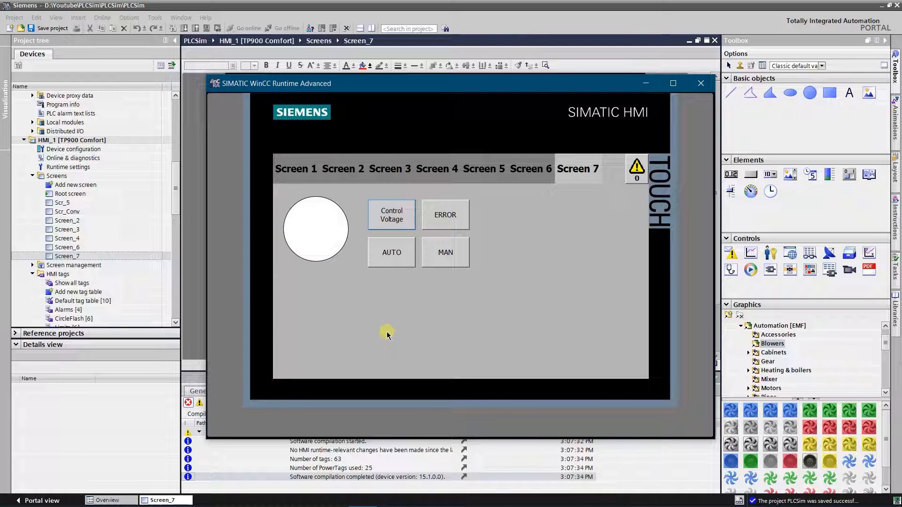
pyautogui.moveTo(386, 334)
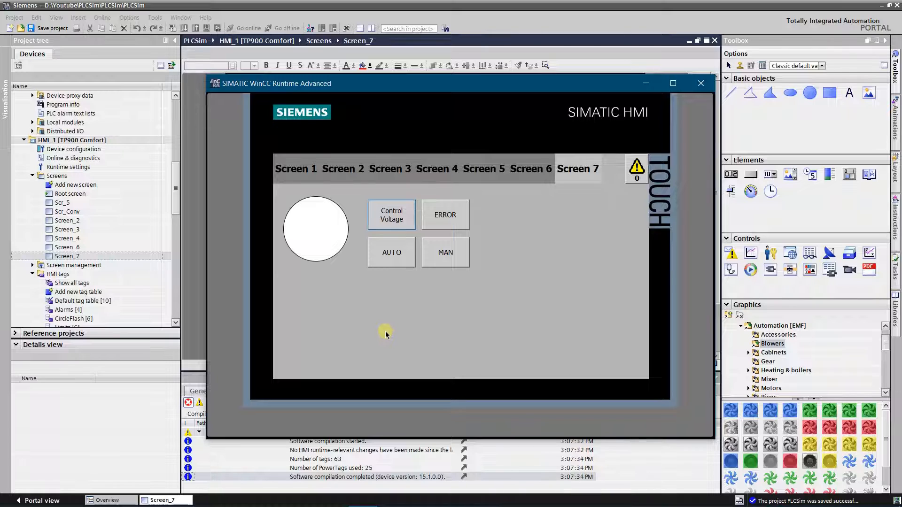
pyautogui.moveTo(380, 333)
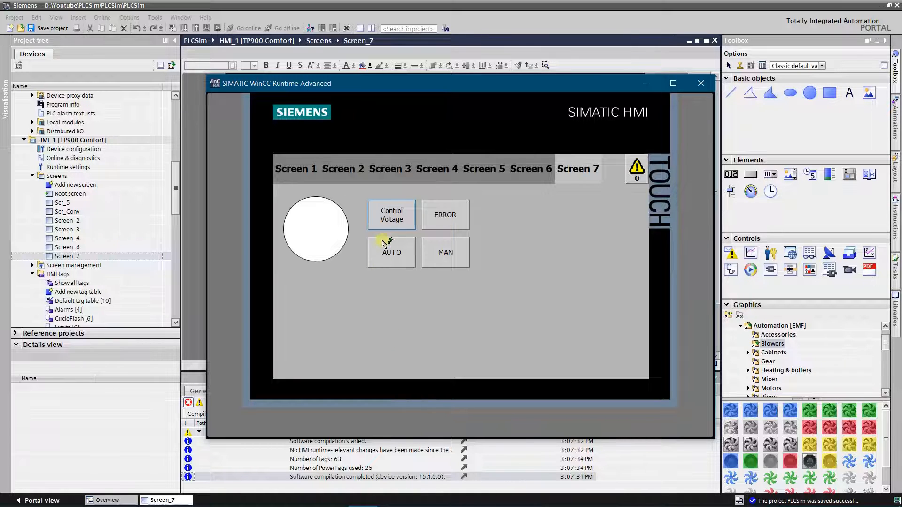
pyautogui.click(390, 214)
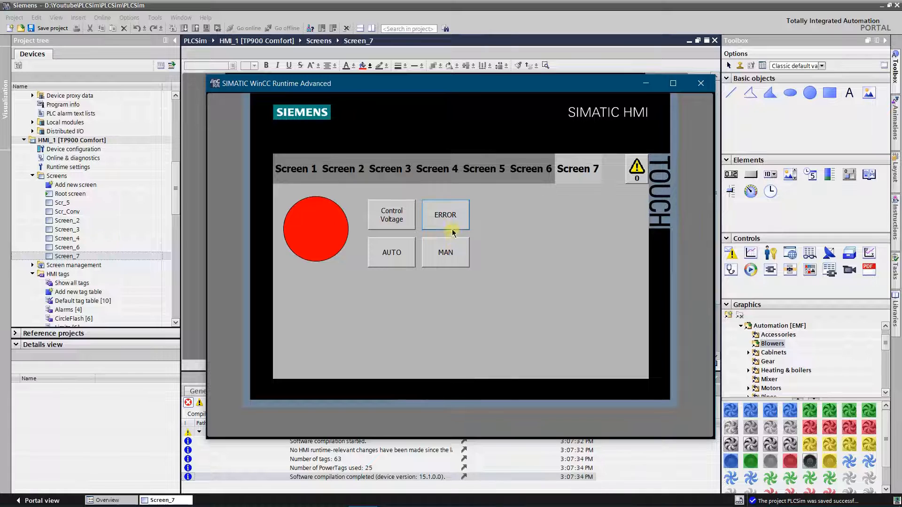
pyautogui.moveTo(451, 208)
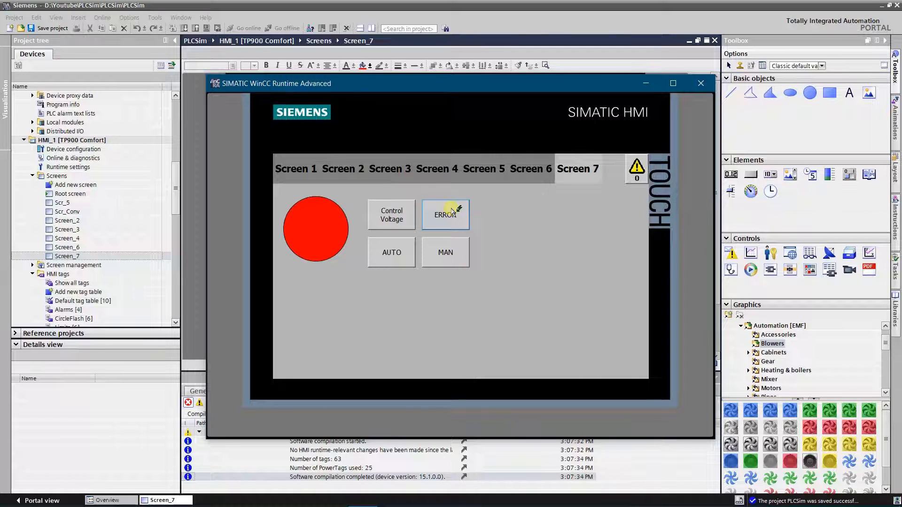
pyautogui.click(446, 214)
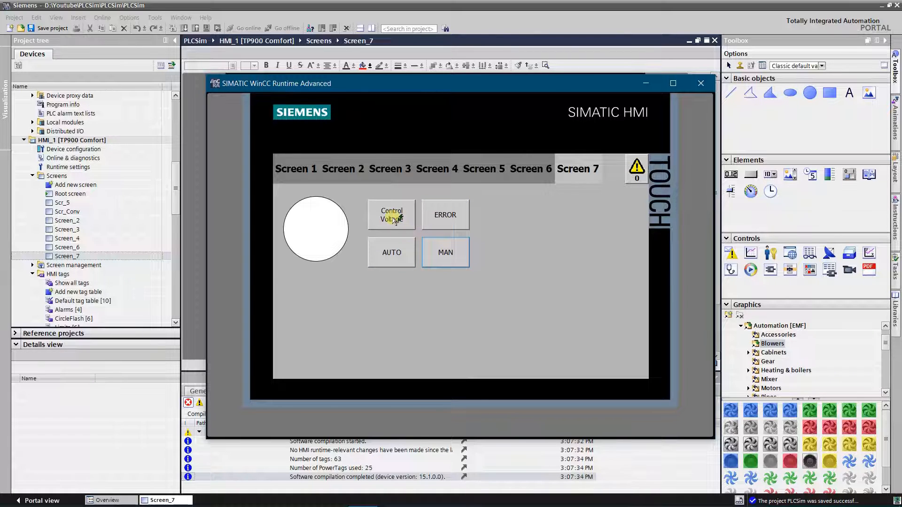
pyautogui.click(390, 214)
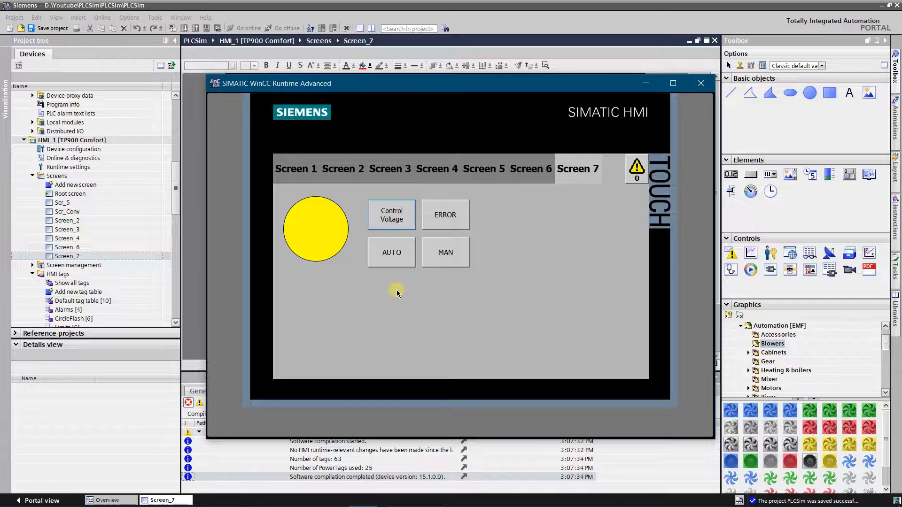
# Switch between automatic and manual modes, turning the circle yellow, blue and finally green.
pyautogui.click(391, 252)
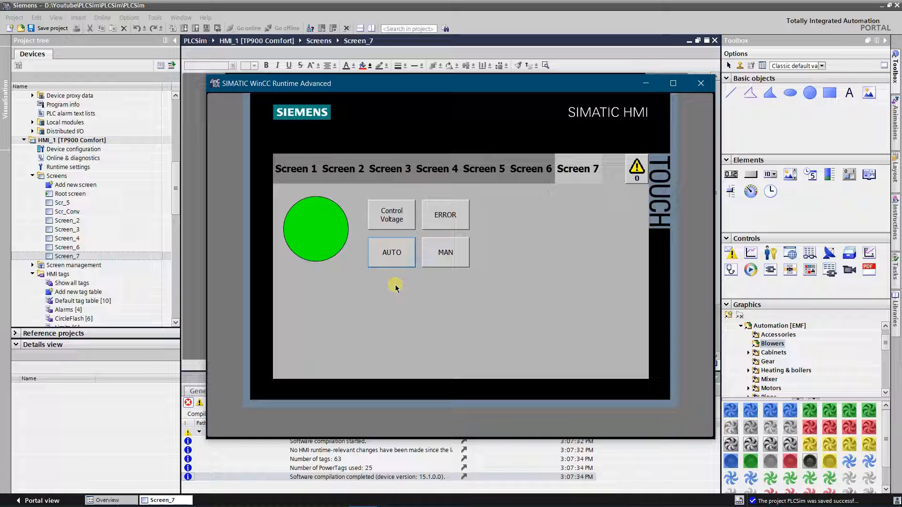
pyautogui.moveTo(393, 269)
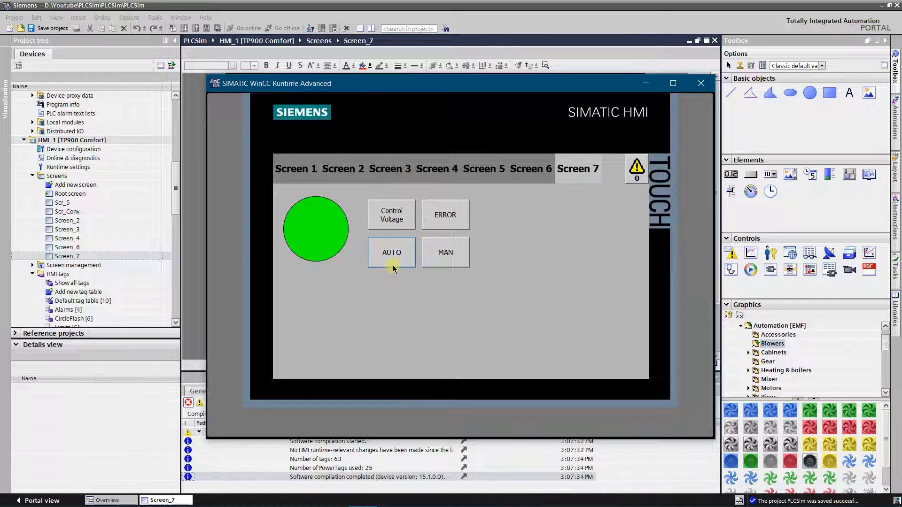
pyautogui.click(445, 252)
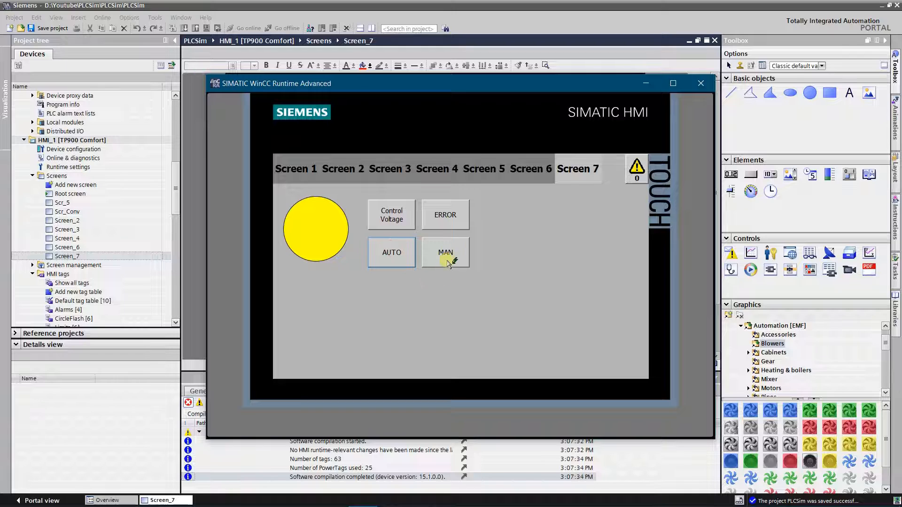
pyautogui.click(445, 252)
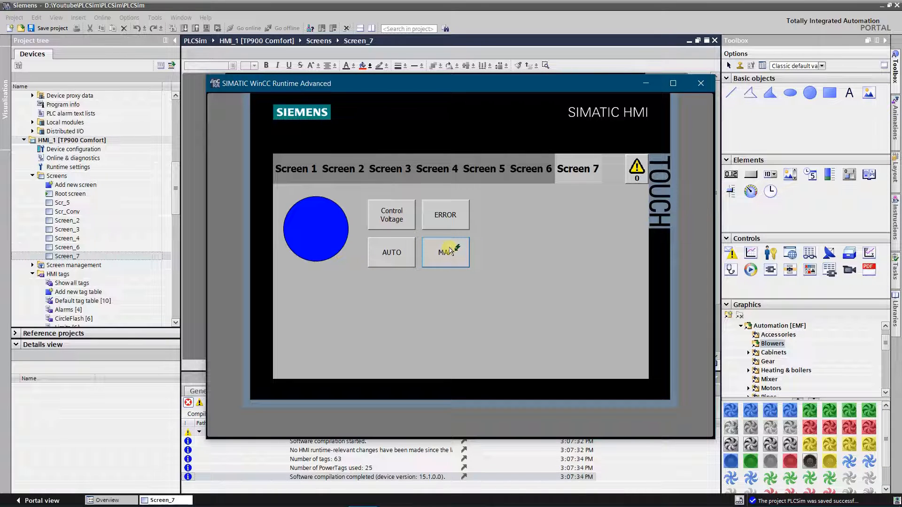
pyautogui.click(445, 252)
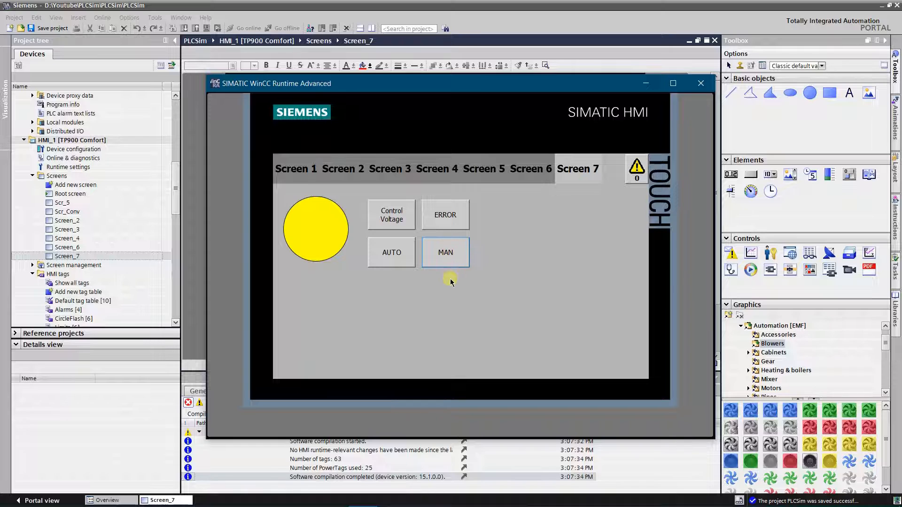
pyautogui.click(391, 251)
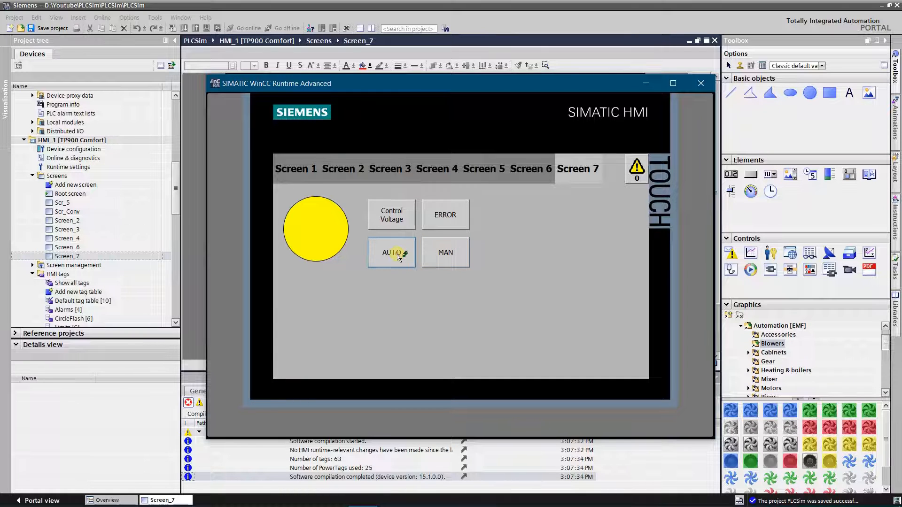
pyautogui.click(392, 253)
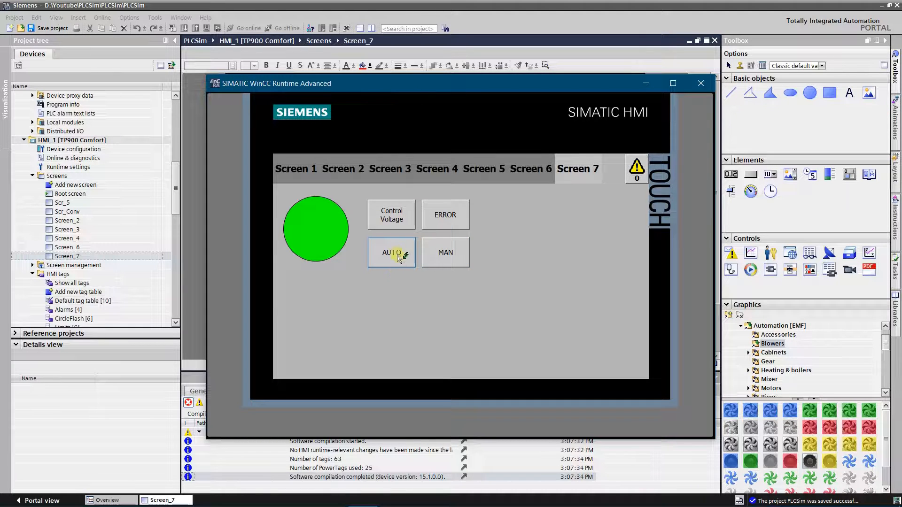
pyautogui.click(391, 251)
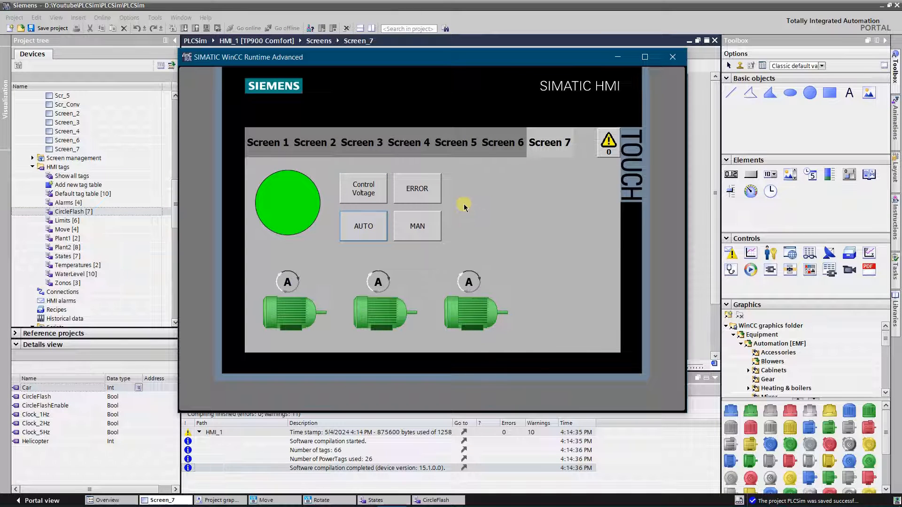
pyautogui.moveTo(456, 218)
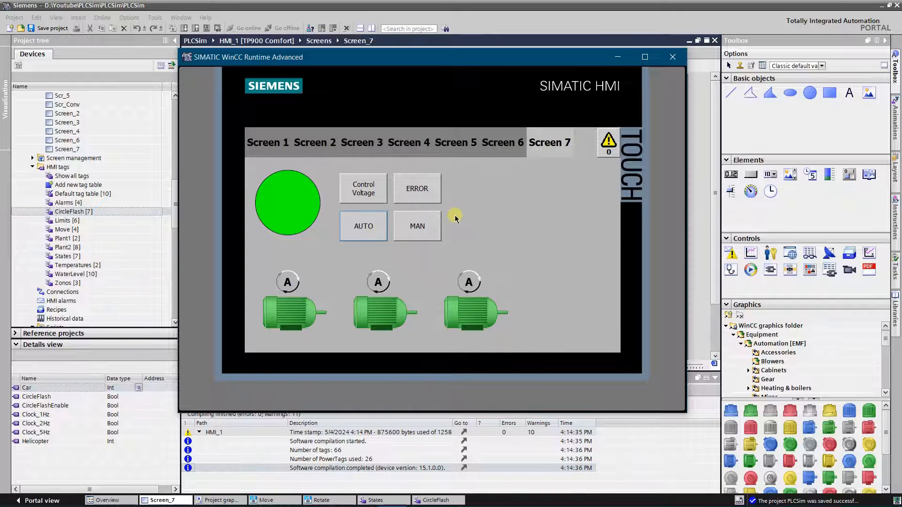
# Set the motors to manual (blue) and back to automatic (green).
pyautogui.click(417, 226)
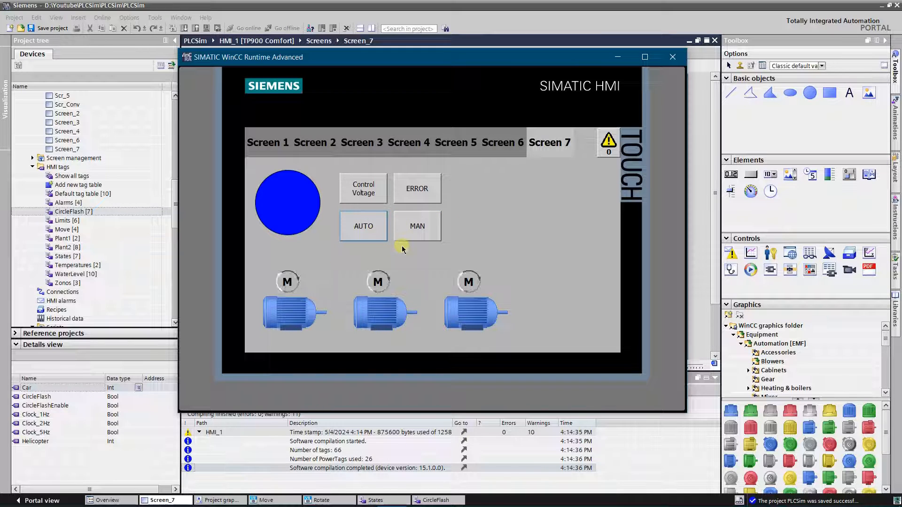
pyautogui.click(363, 226)
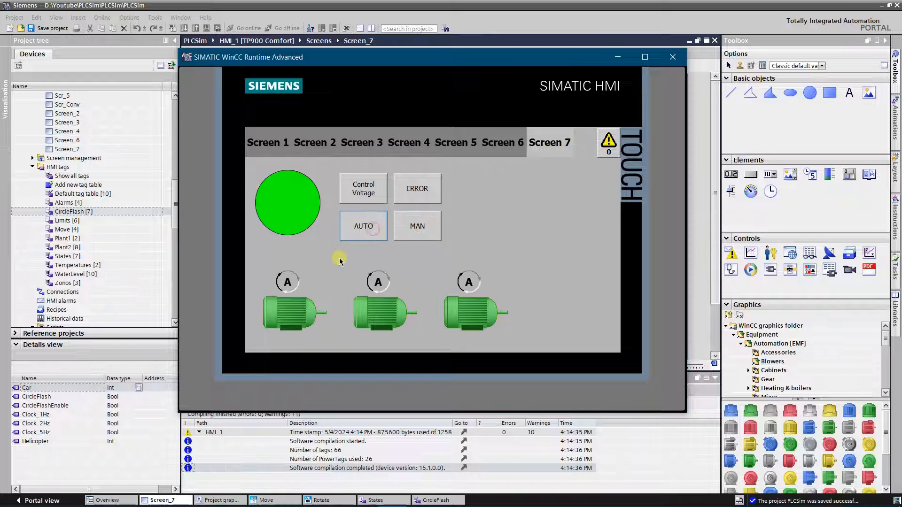